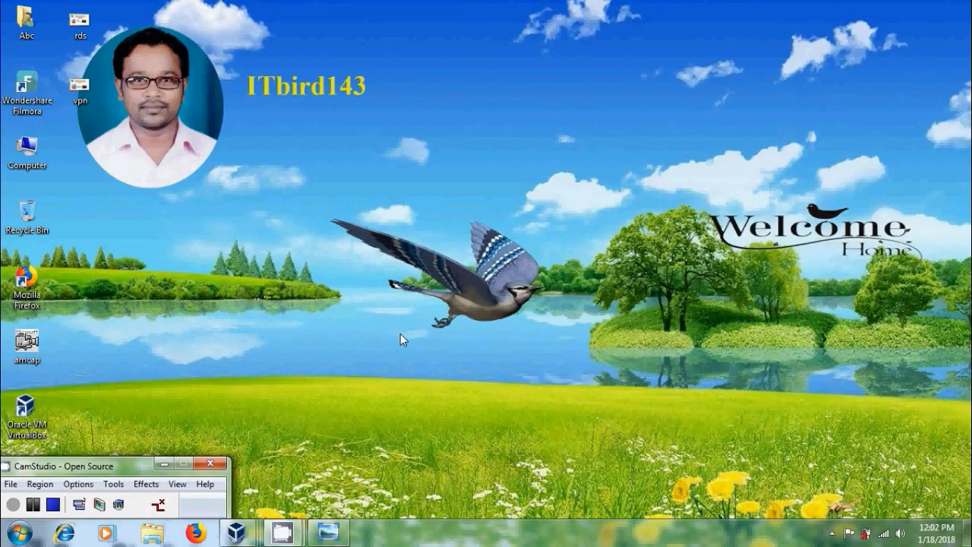
mouse_move(374, 385)
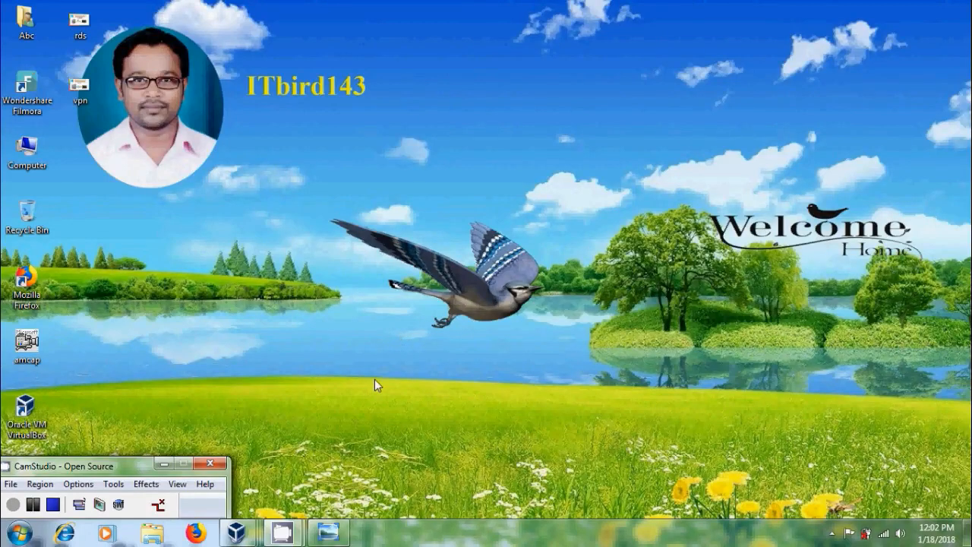
- Open the 'vpn' image for Windows Server 2016 VPN server configuration, Method 2
double_click(79, 82)
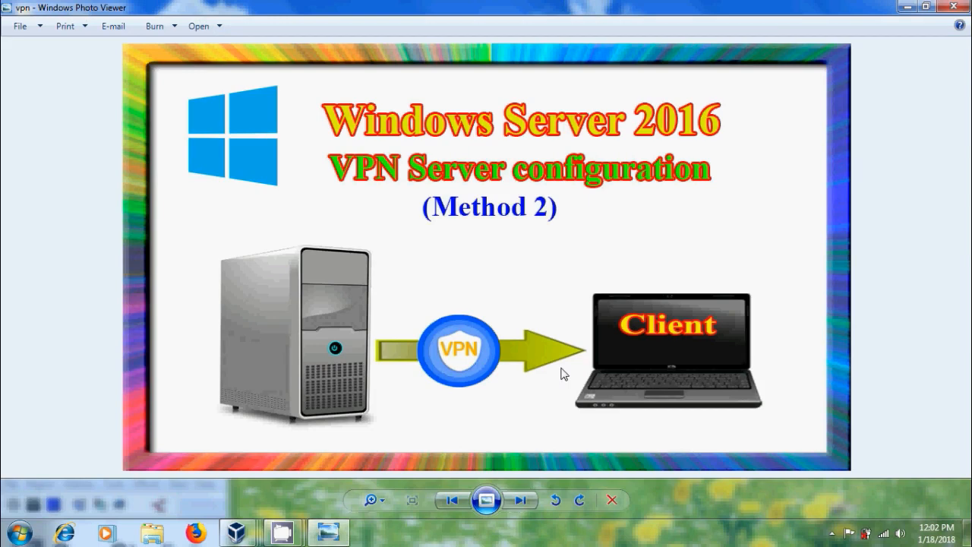
mouse_move(256, 529)
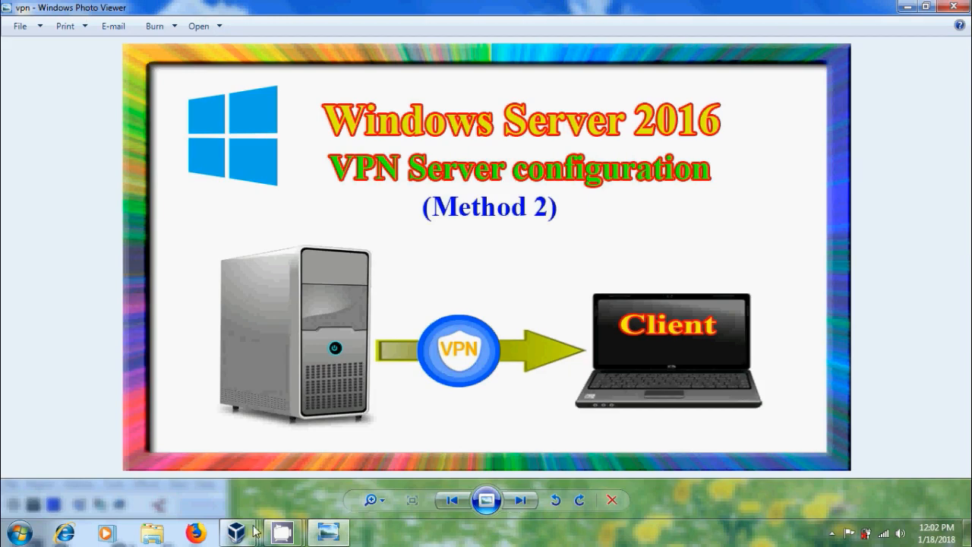
- Start a role-based installation on server.myhome.com and select the Remote Access role
click(192, 499)
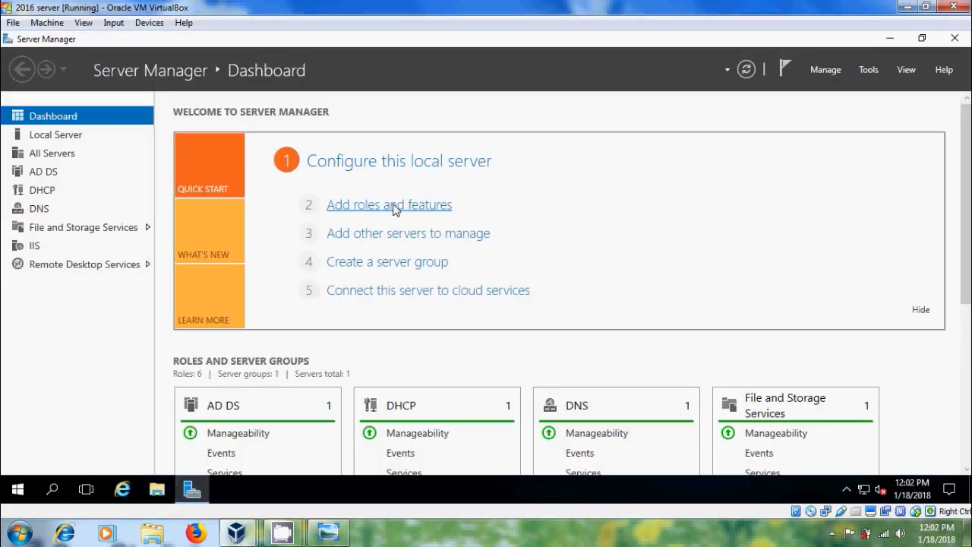
click(389, 204)
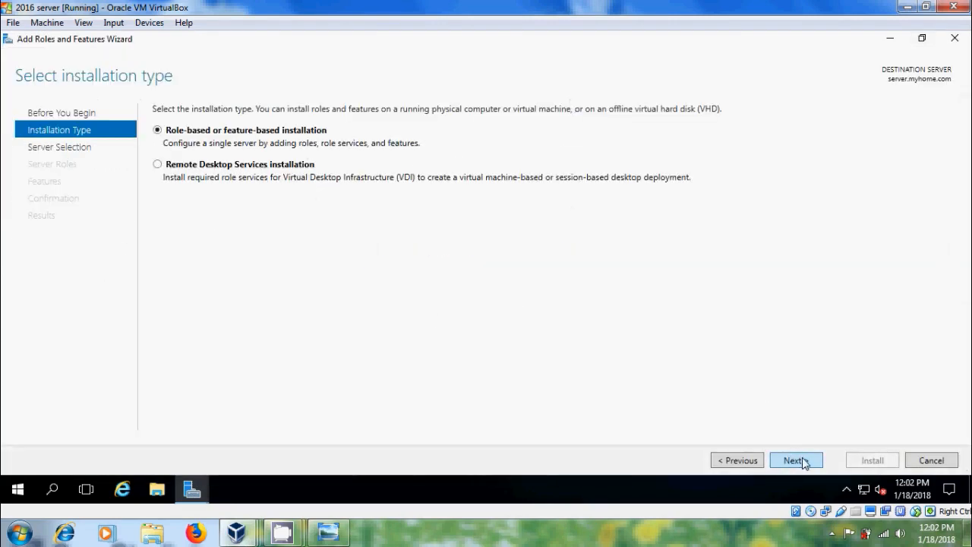
click(795, 460)
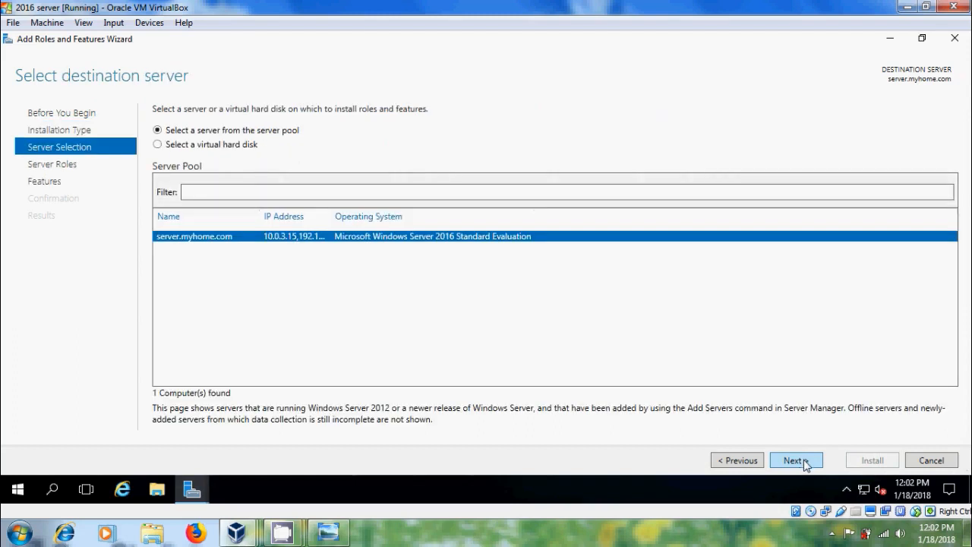
click(793, 460)
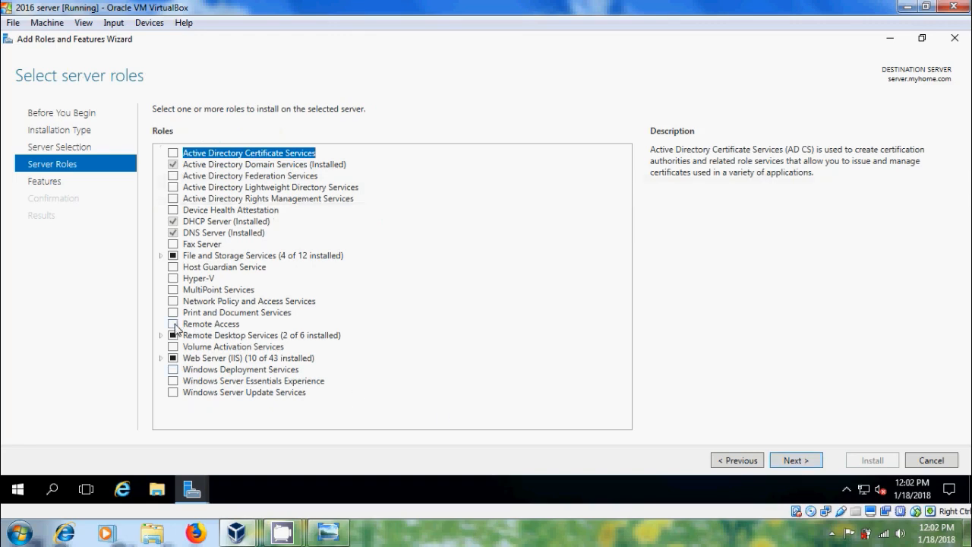
click(173, 323)
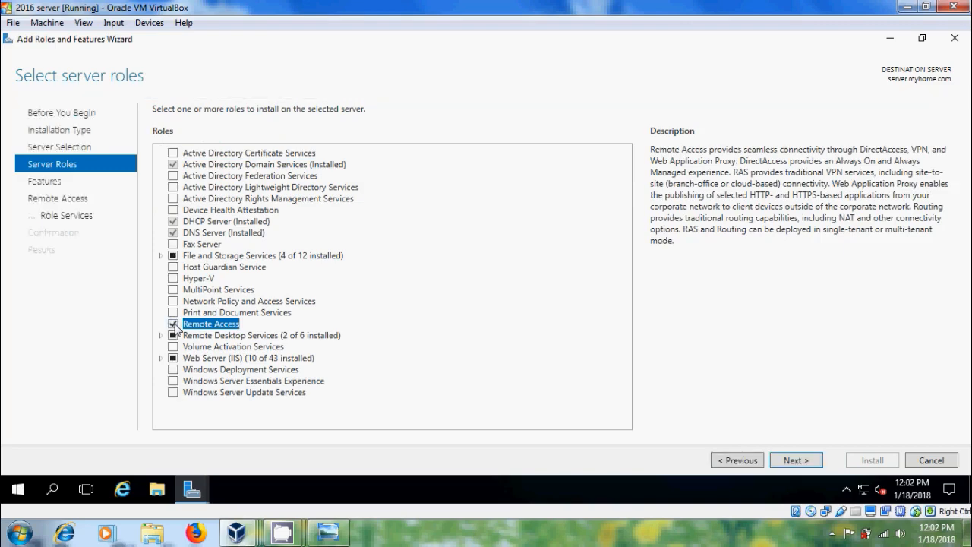
click(795, 459)
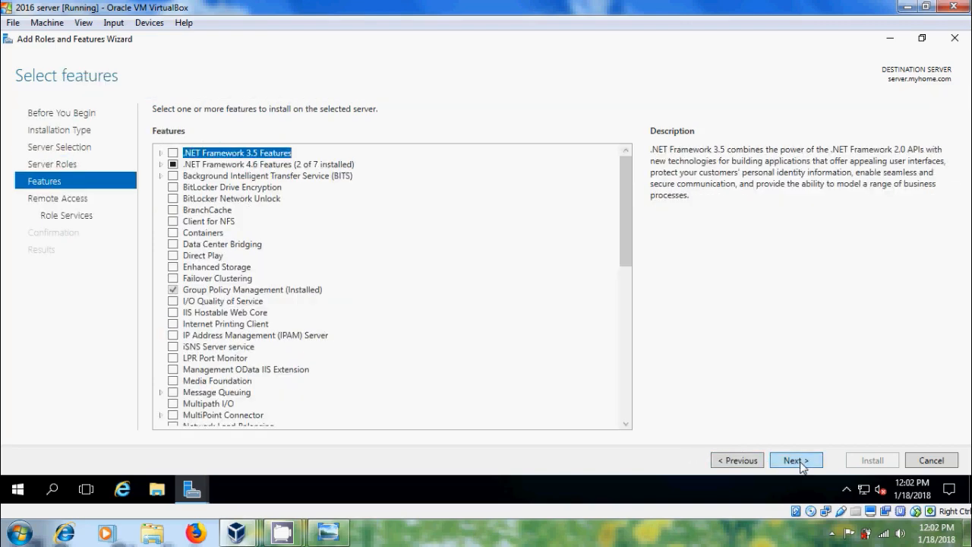
- Add DirectAccess and VPN (RAS) plus Routing role services, allow automatic restart, and install
click(796, 459)
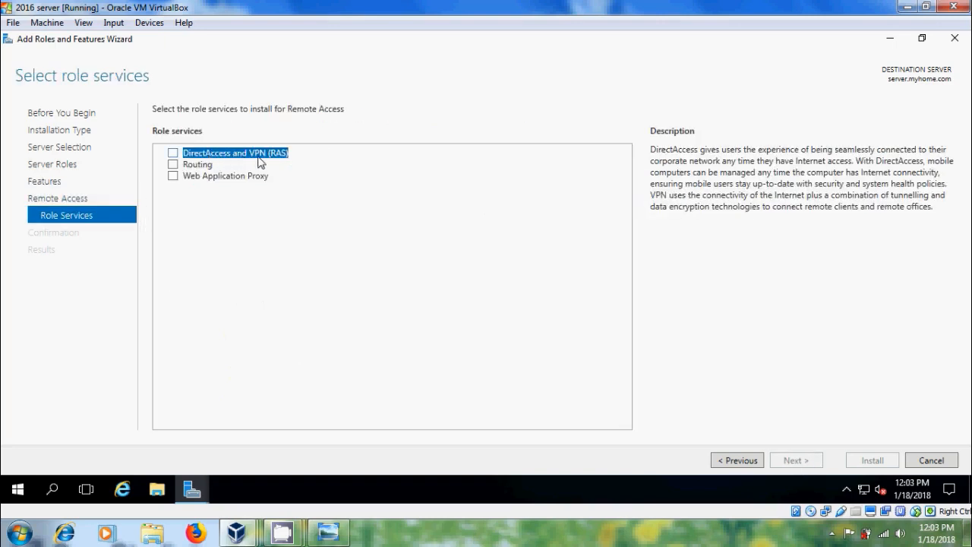
click(172, 153)
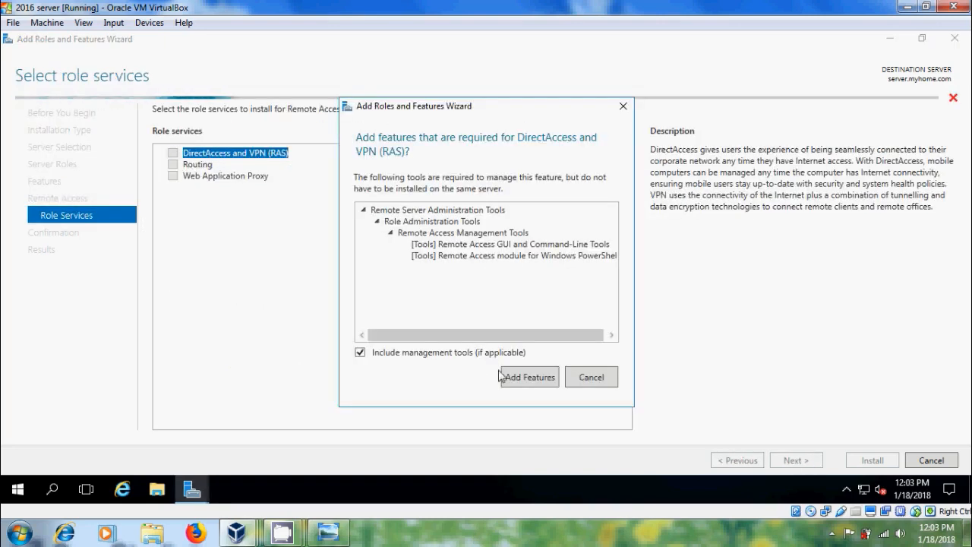
click(528, 377)
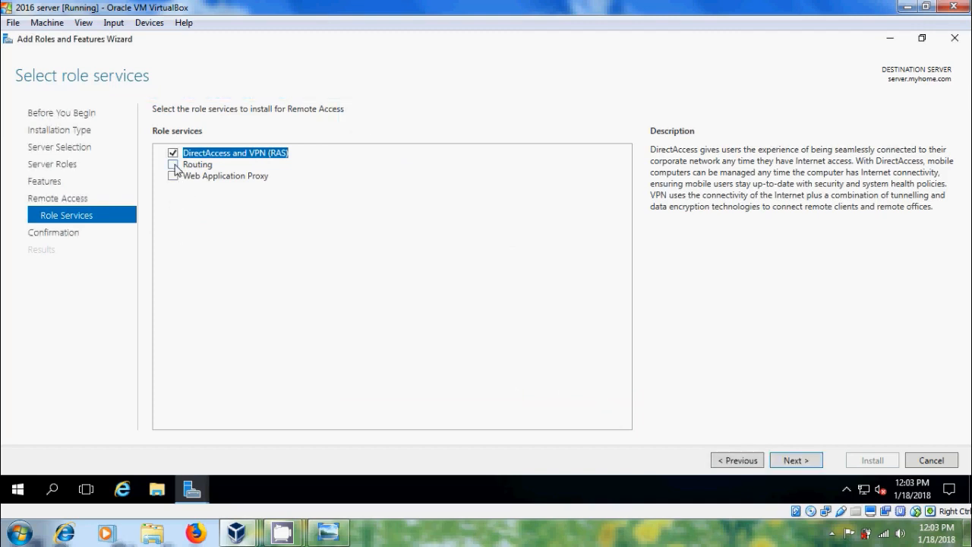
click(173, 164)
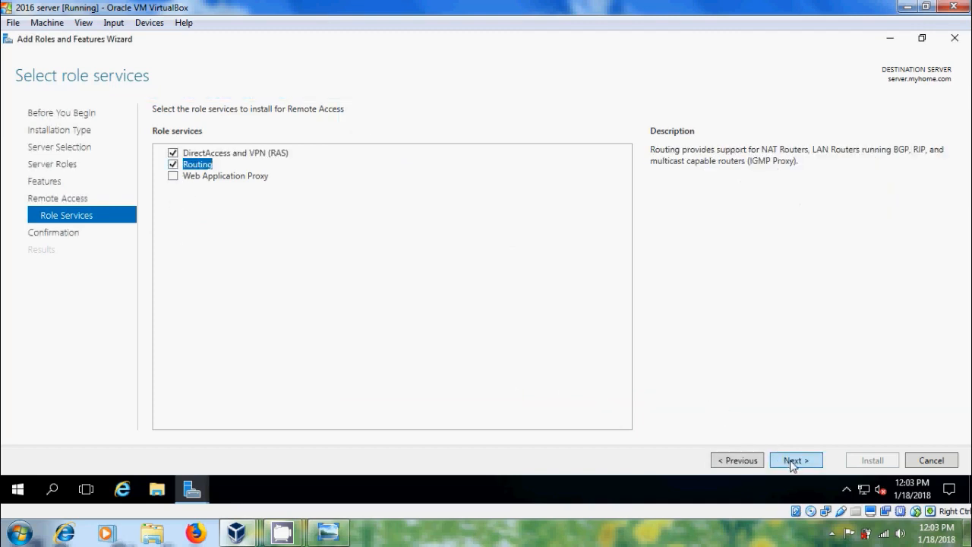
click(795, 460)
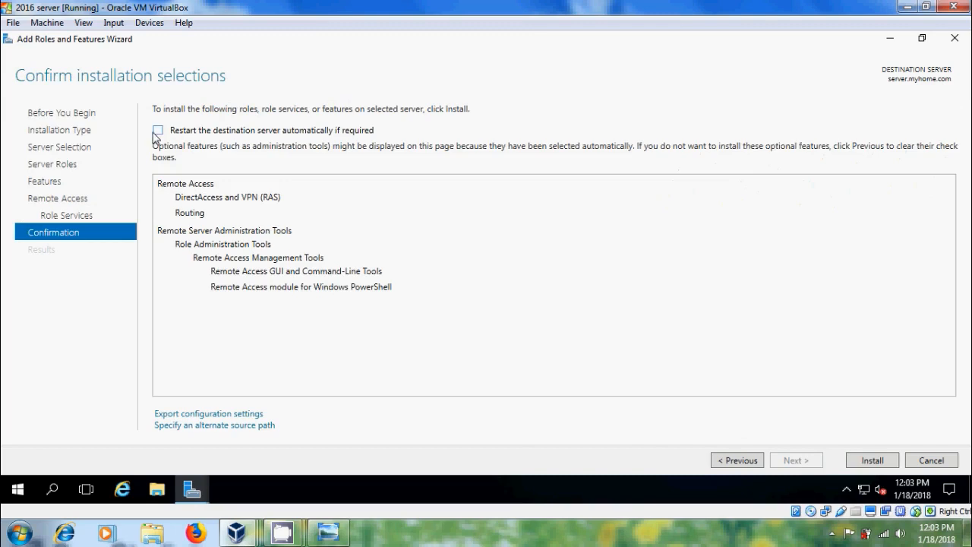
mouse_move(158, 137)
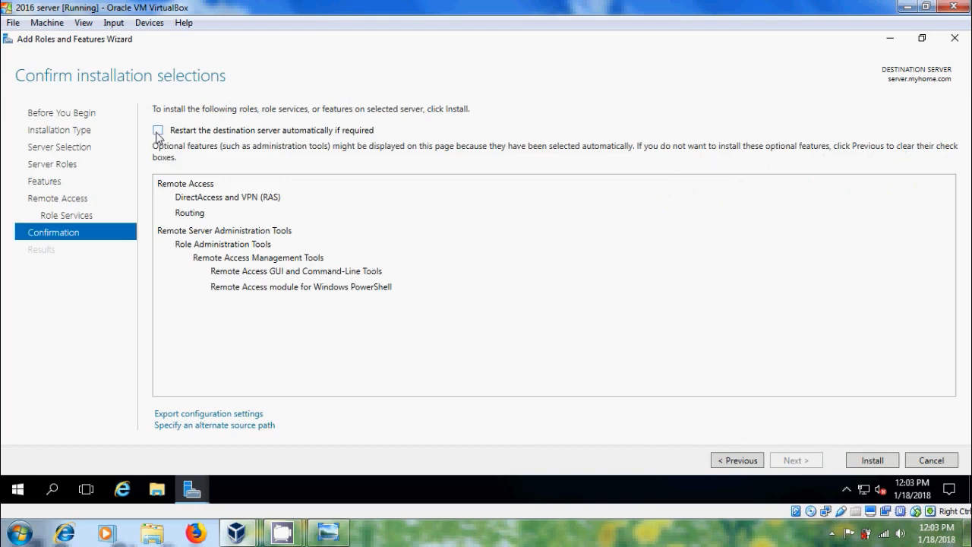
click(158, 129)
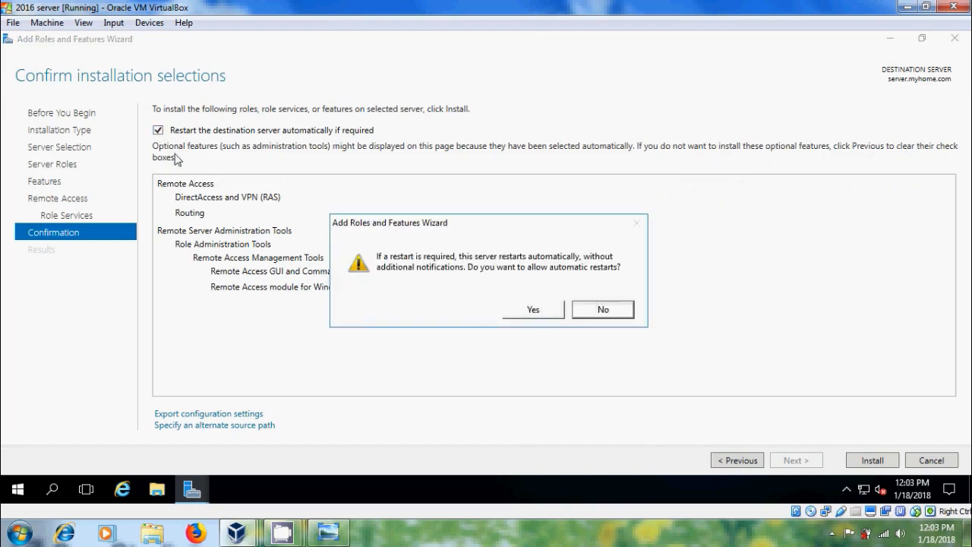
click(533, 309)
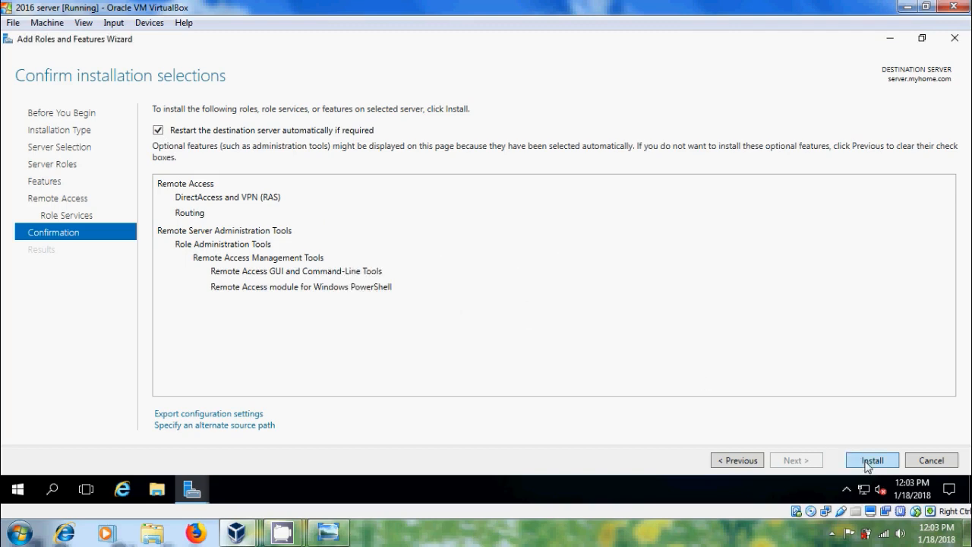
click(872, 461)
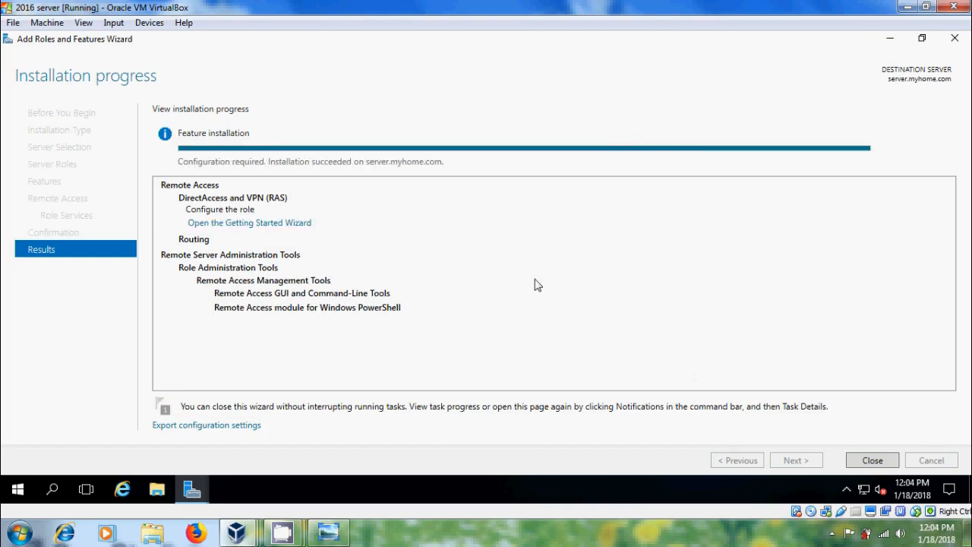
mouse_move(376, 174)
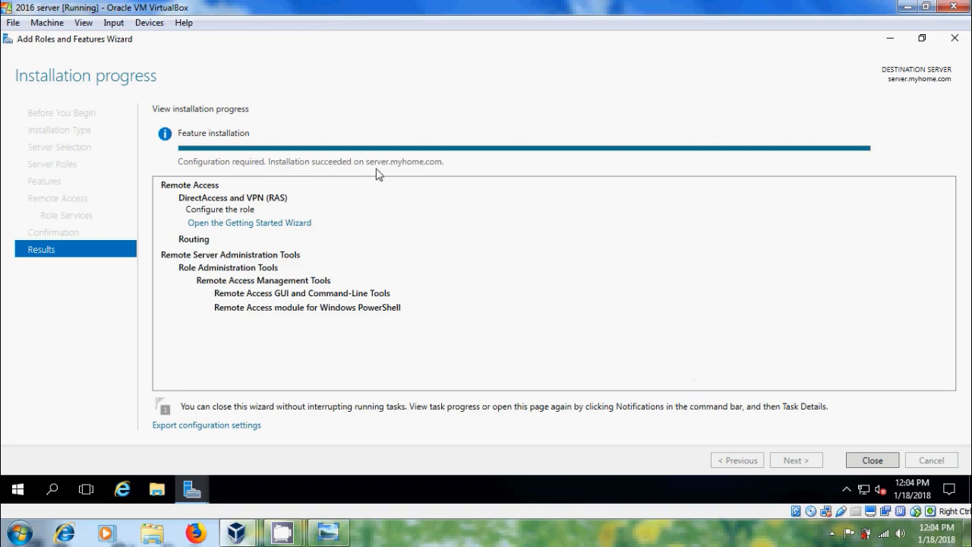
mouse_move(800, 429)
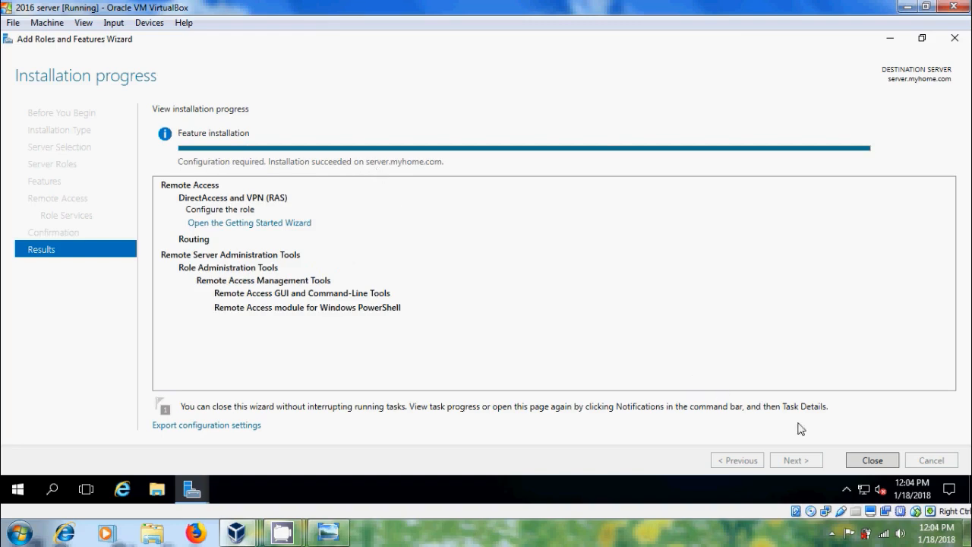
- Close the finished wizard, start a new role installation and select Network Policy and Access Services
click(871, 459)
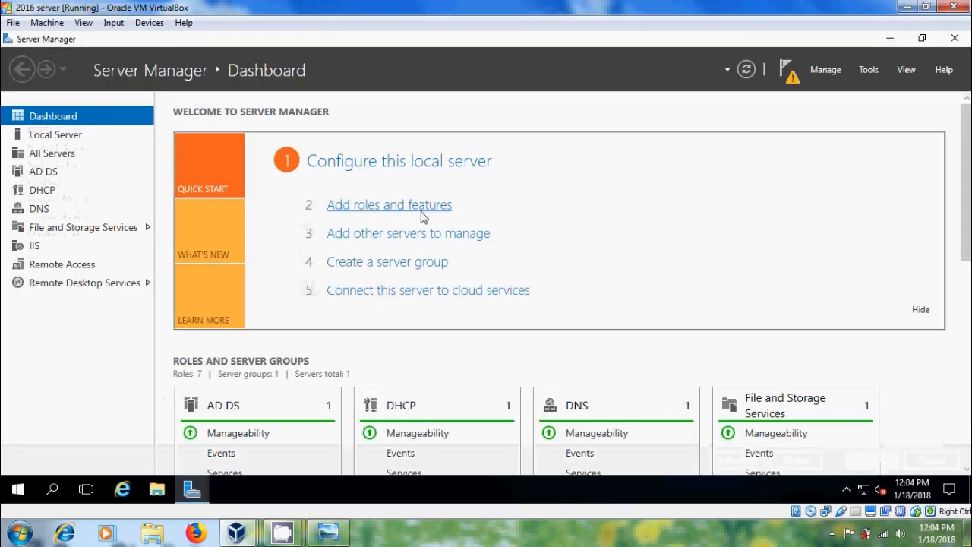
click(389, 205)
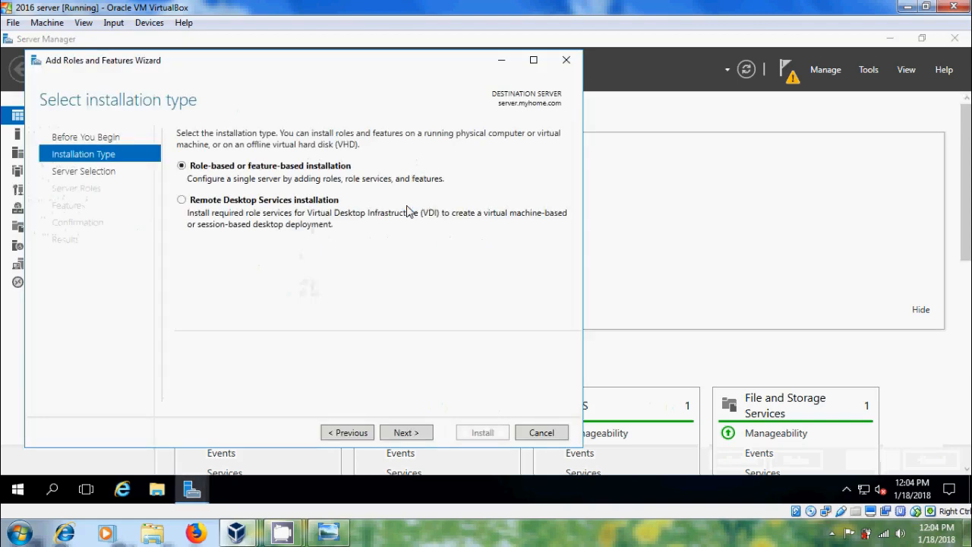
click(406, 432)
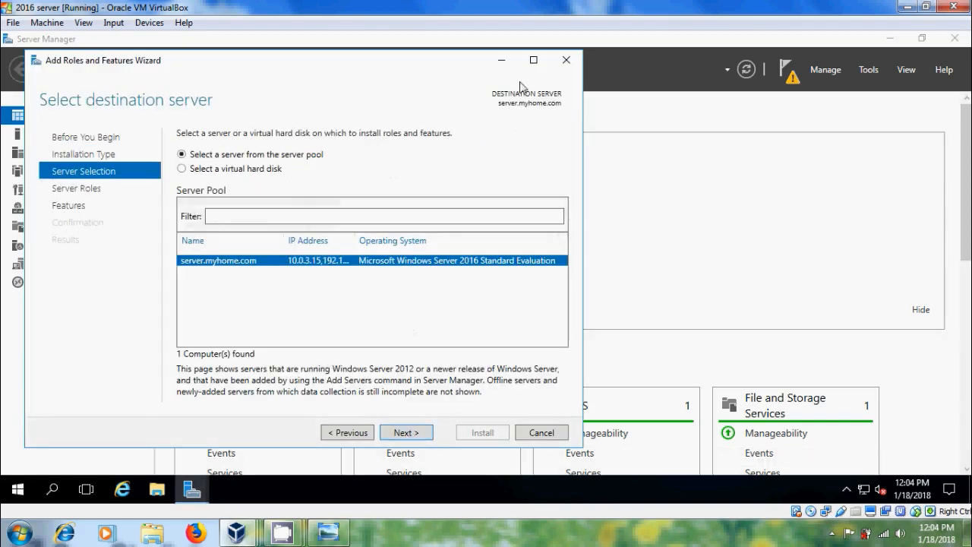
click(533, 60)
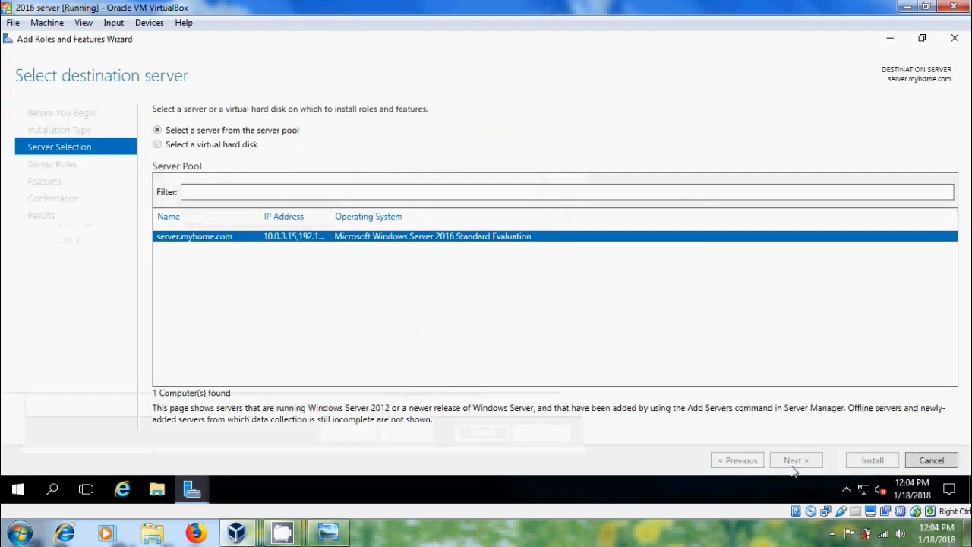
click(795, 459)
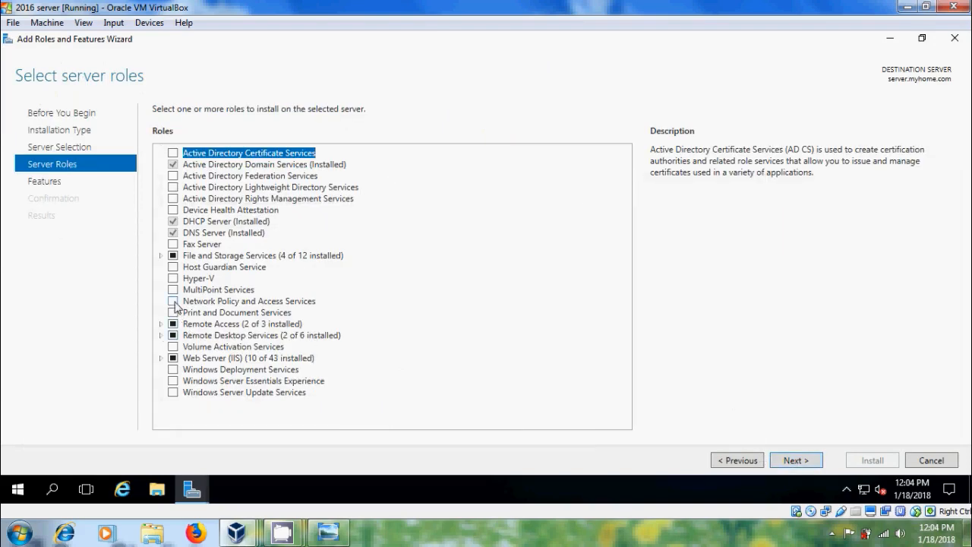
click(248, 301)
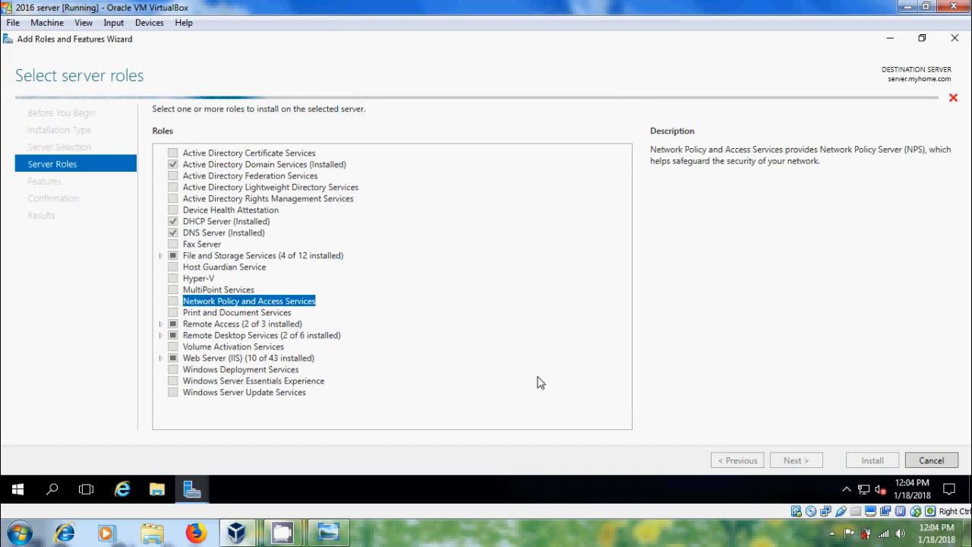
- Proceed to confirmation, allow automatic restart, and install the role
click(794, 460)
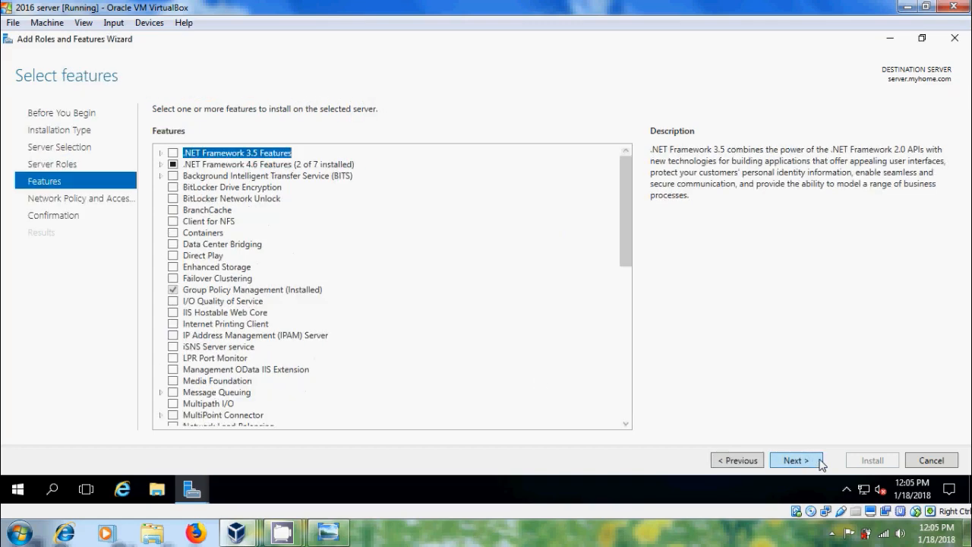
click(796, 461)
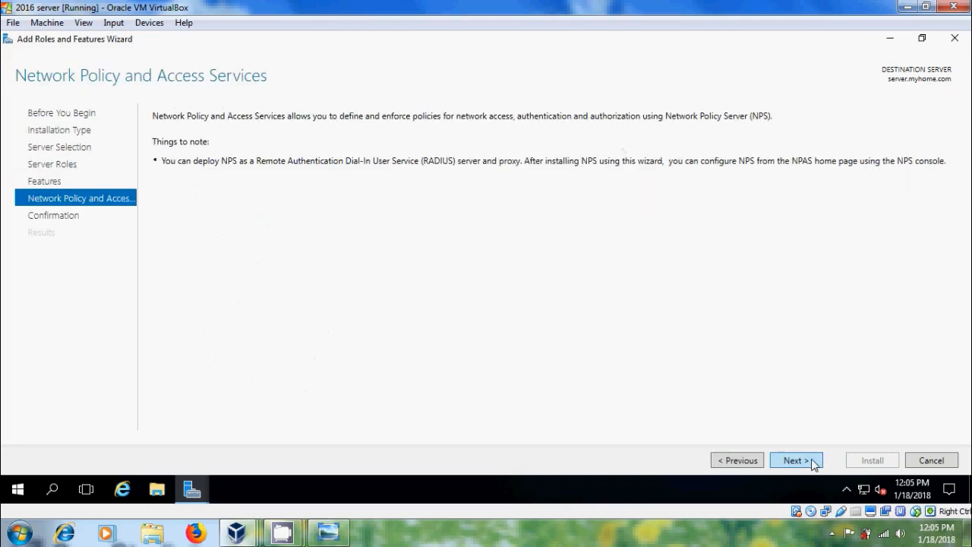
click(796, 460)
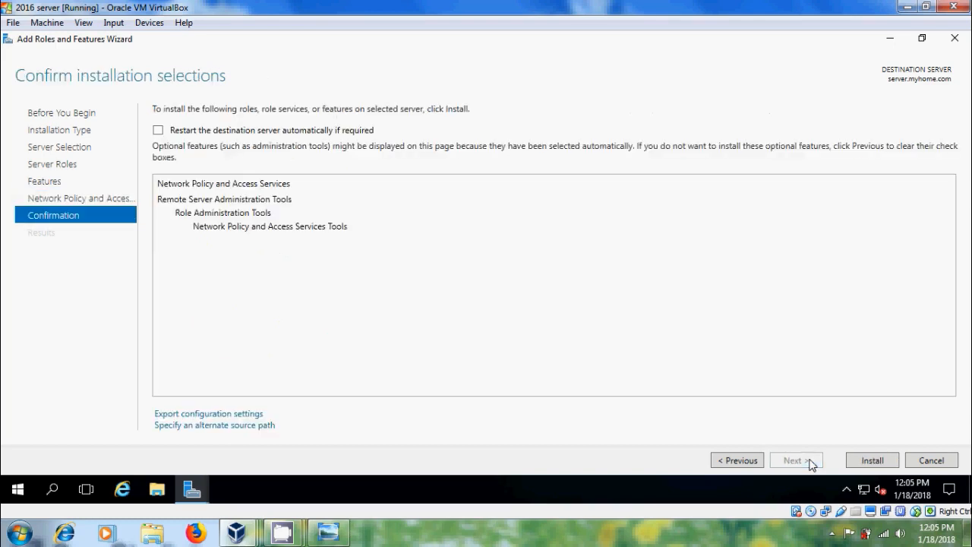
click(158, 130)
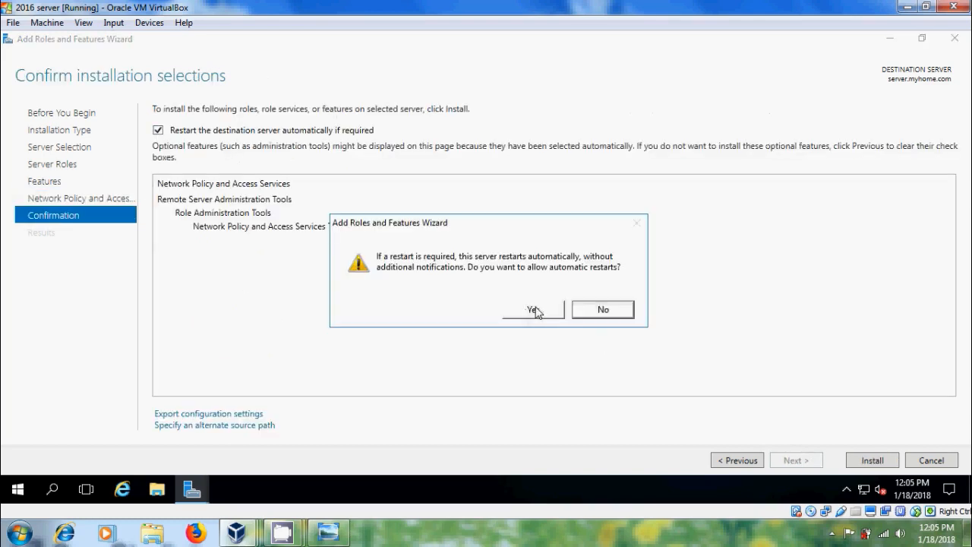
click(532, 309)
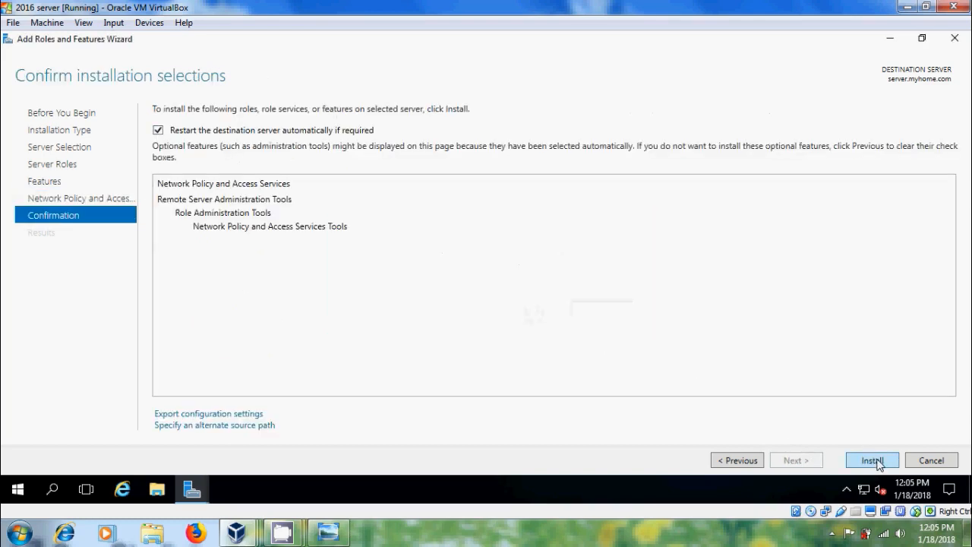
click(872, 459)
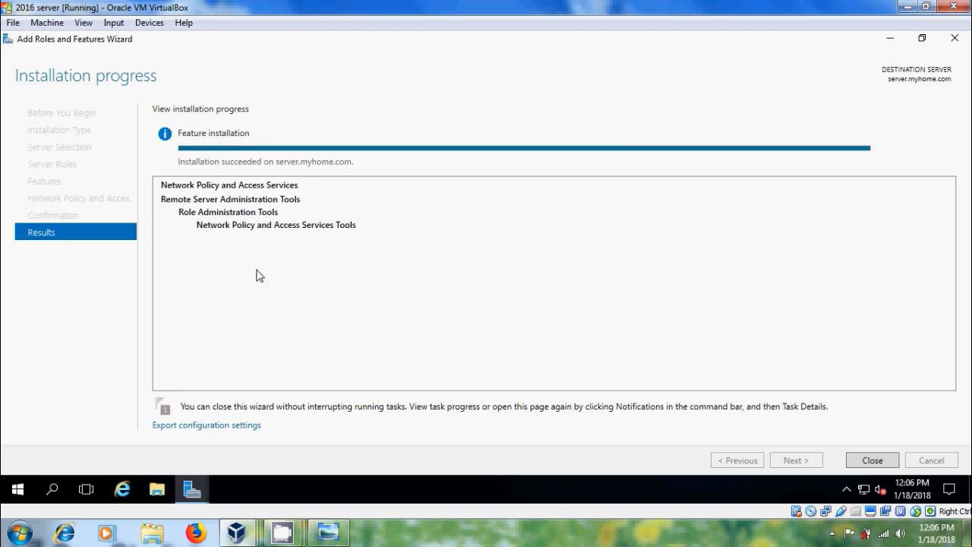
mouse_move(740, 358)
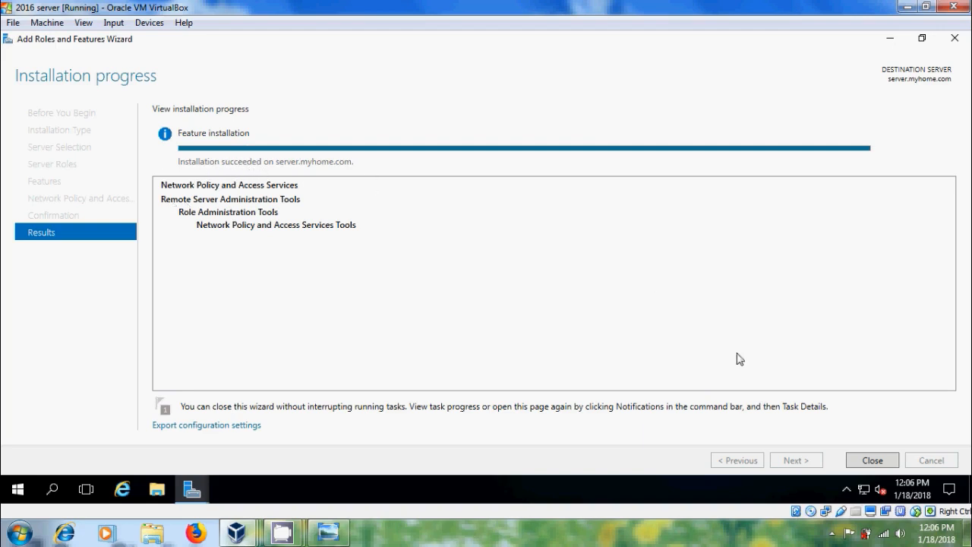
- Open Routing and Remote Access and launch Configure and Enable on SERVER (local)
click(871, 459)
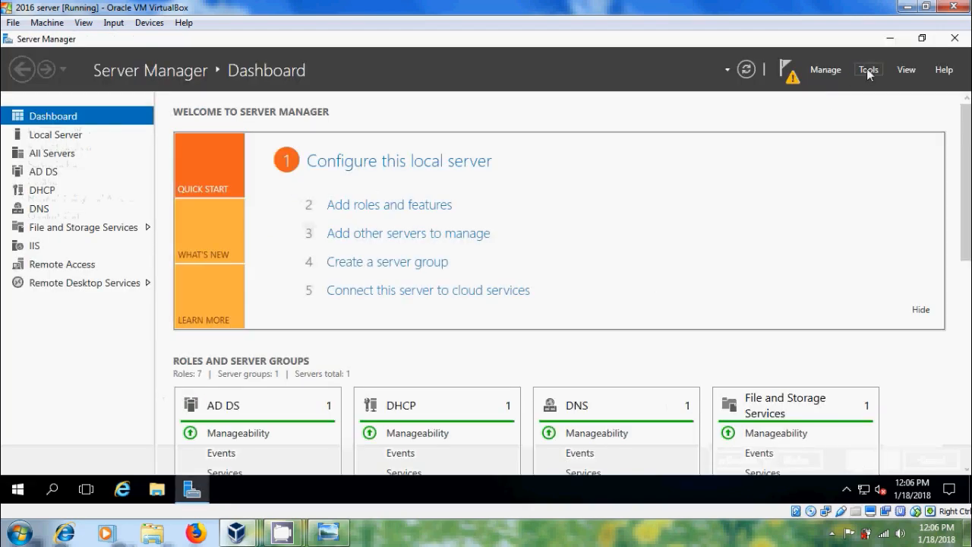
click(868, 69)
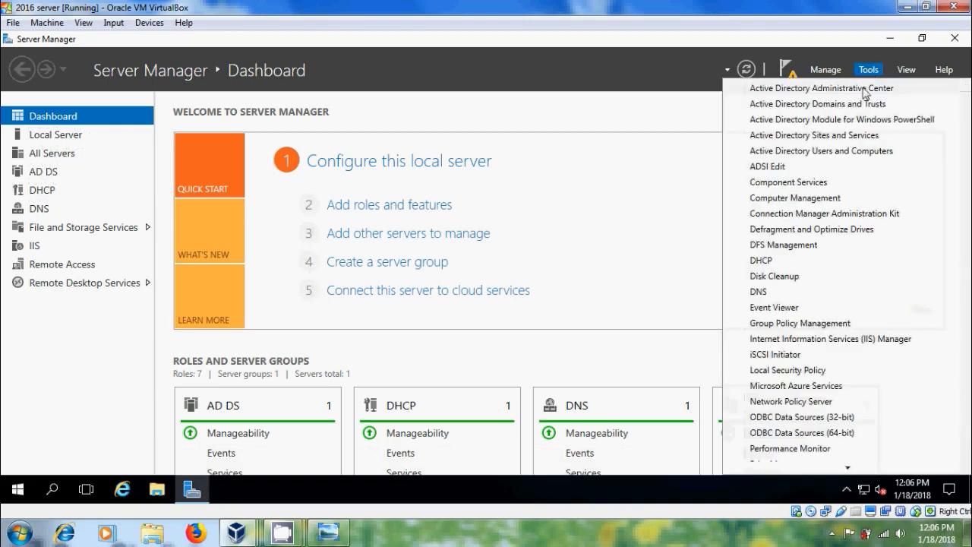
scroll(down, 3)
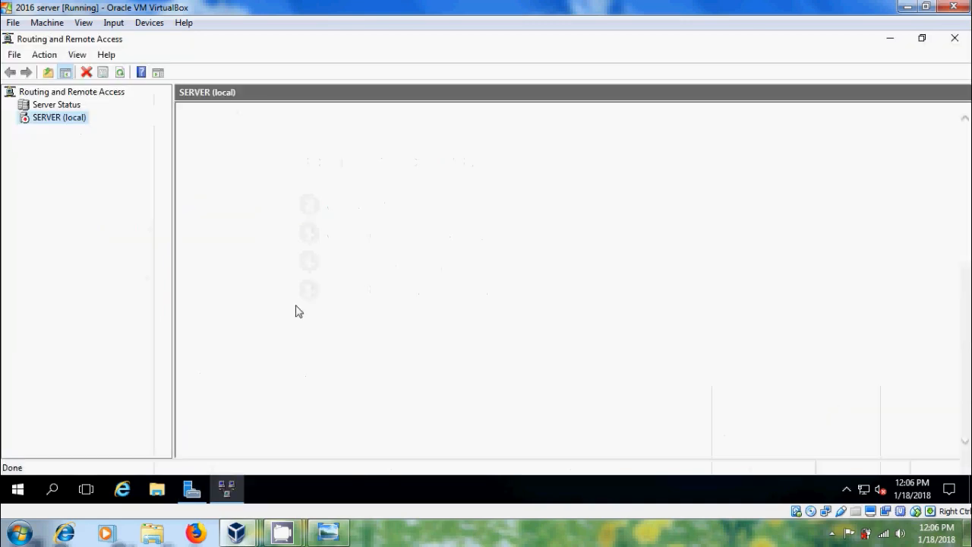
click(59, 117)
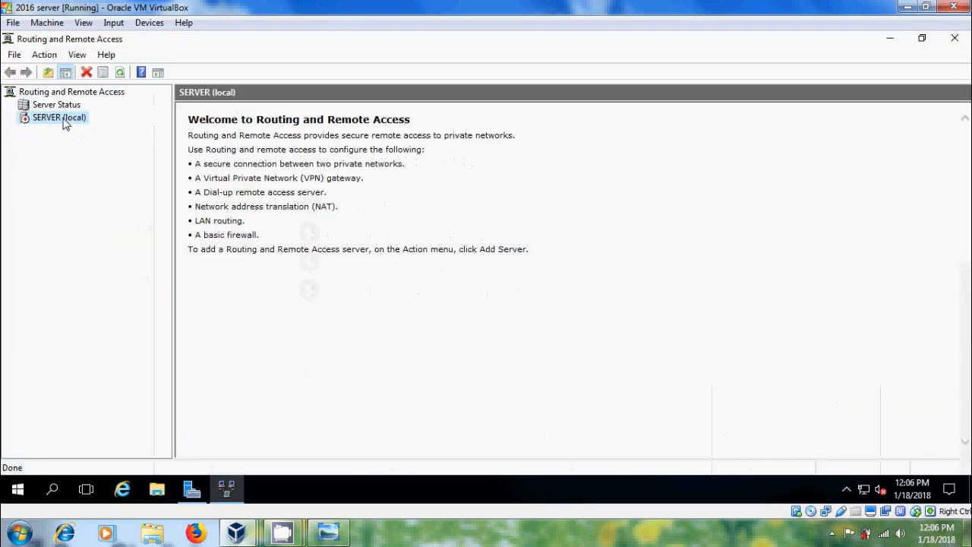
right_click(59, 117)
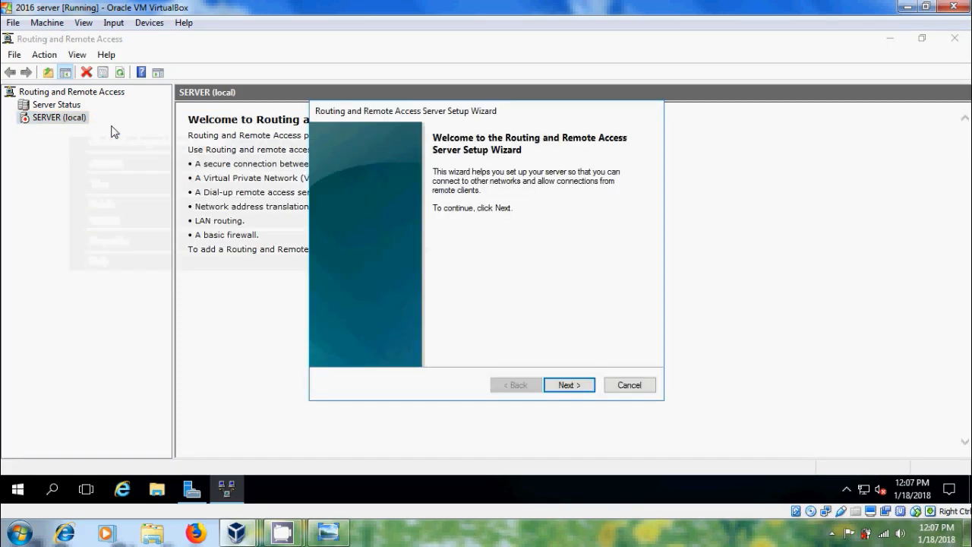
- Choose remote VPN access via the Ethernet interface, assigning addresses from a specified range
click(569, 385)
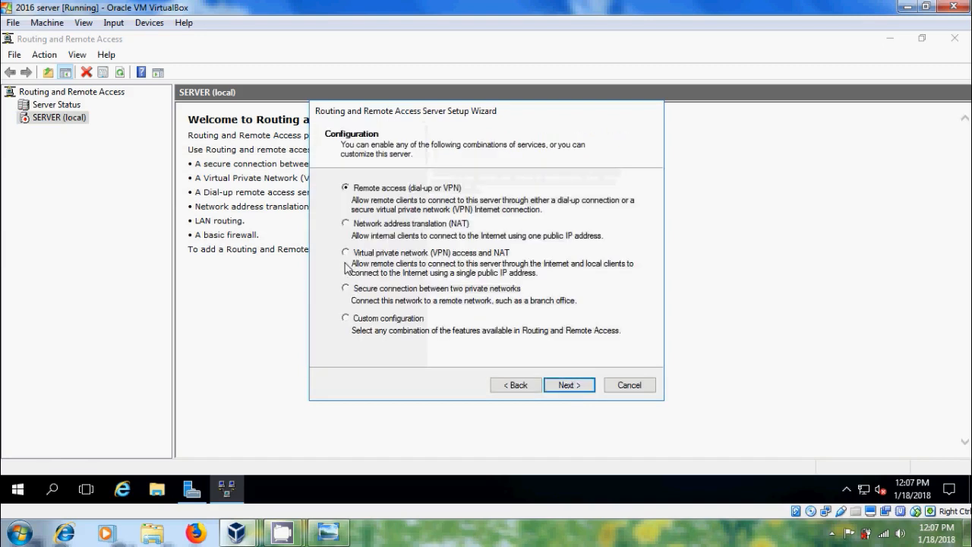
mouse_move(429, 268)
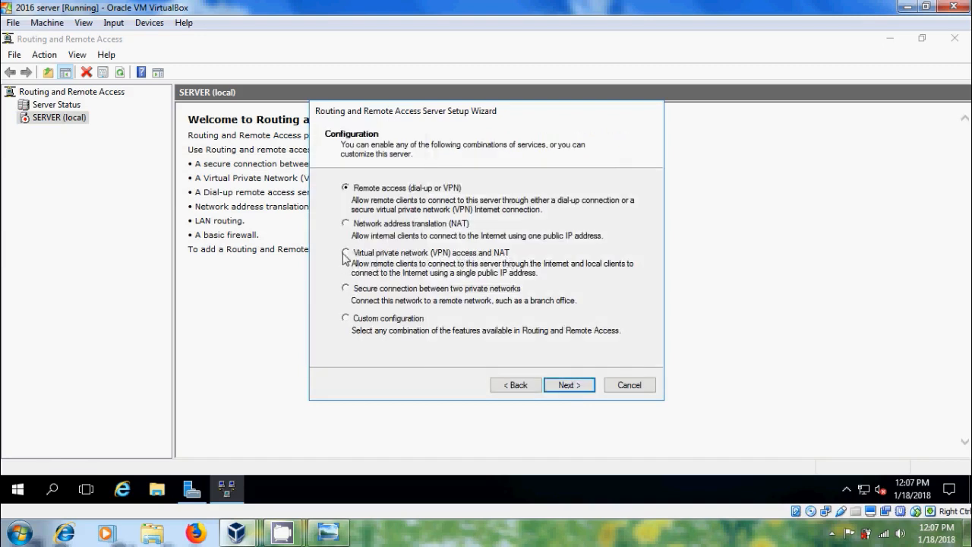
click(569, 384)
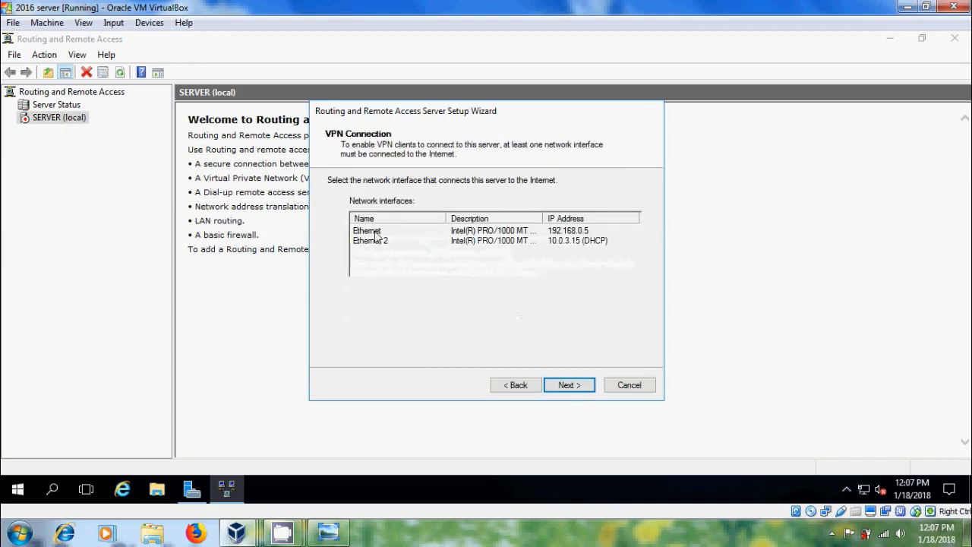
click(395, 230)
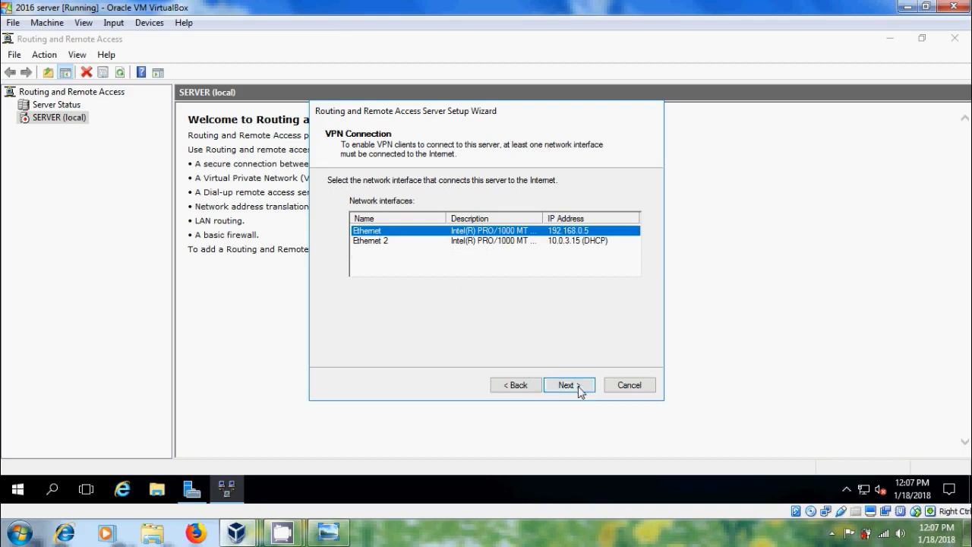
click(566, 384)
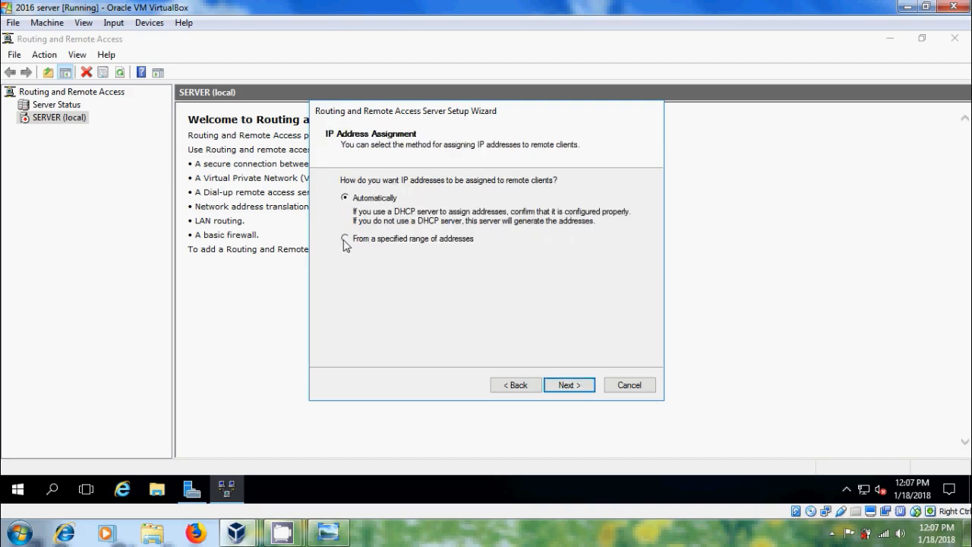
click(344, 239)
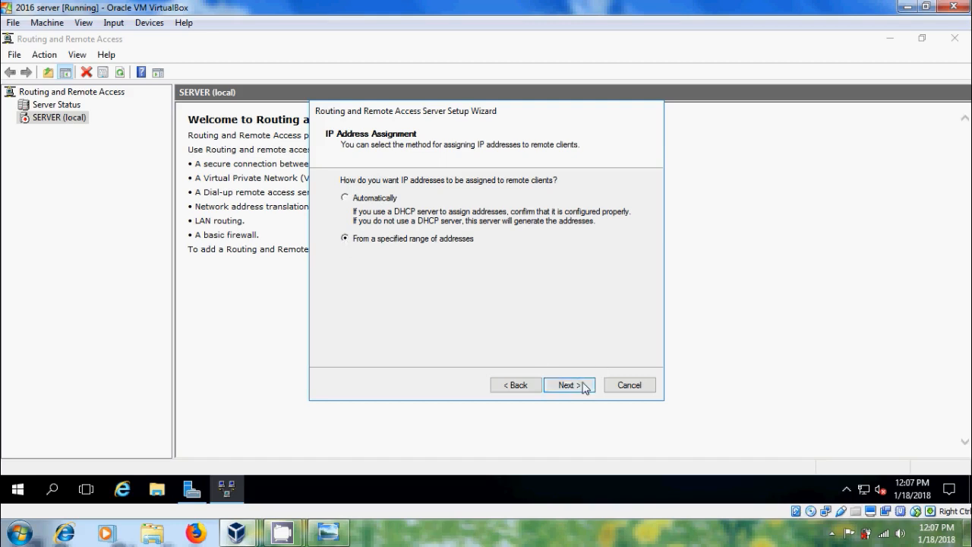
click(565, 384)
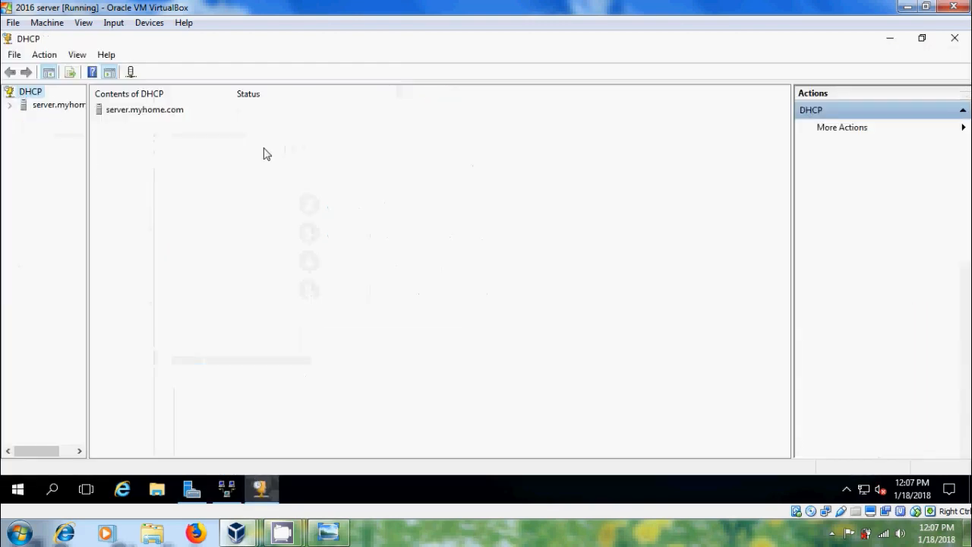
- Expand server.myhome.com > IPv4 > Scope myhome and view its Address Pool
click(10, 104)
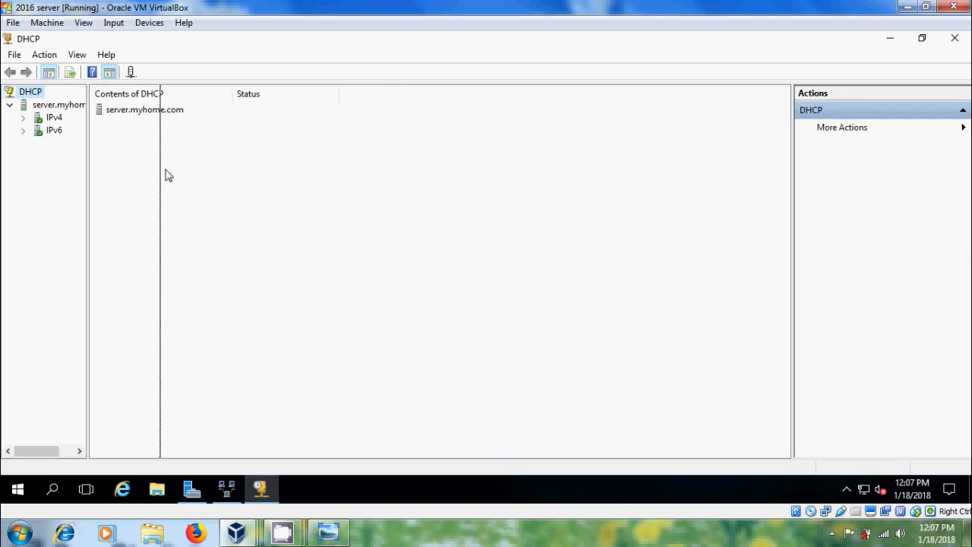
click(24, 117)
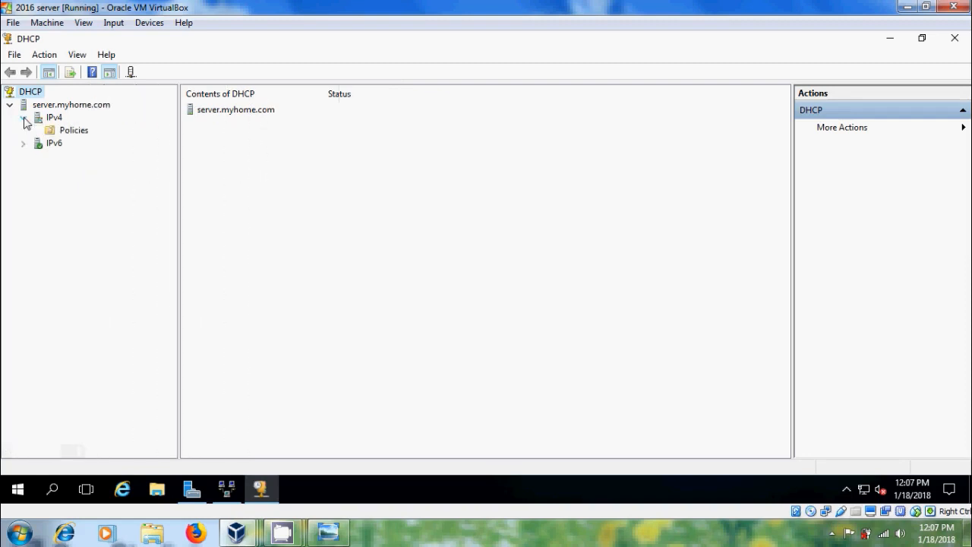
click(23, 117)
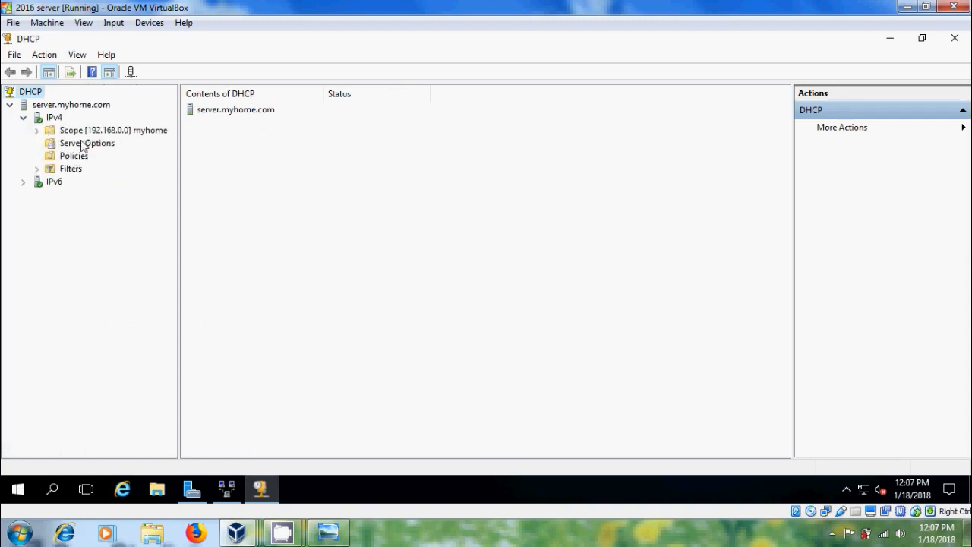
click(113, 130)
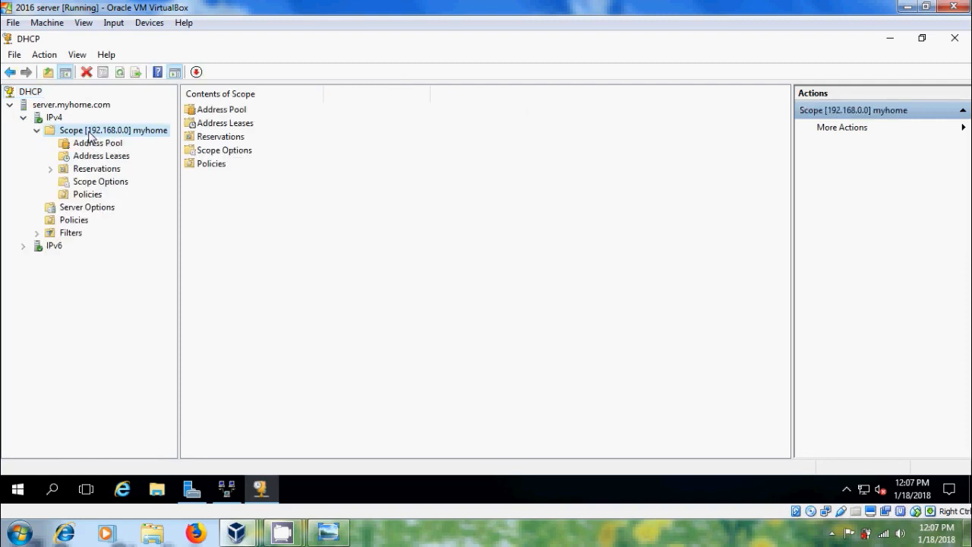
click(97, 143)
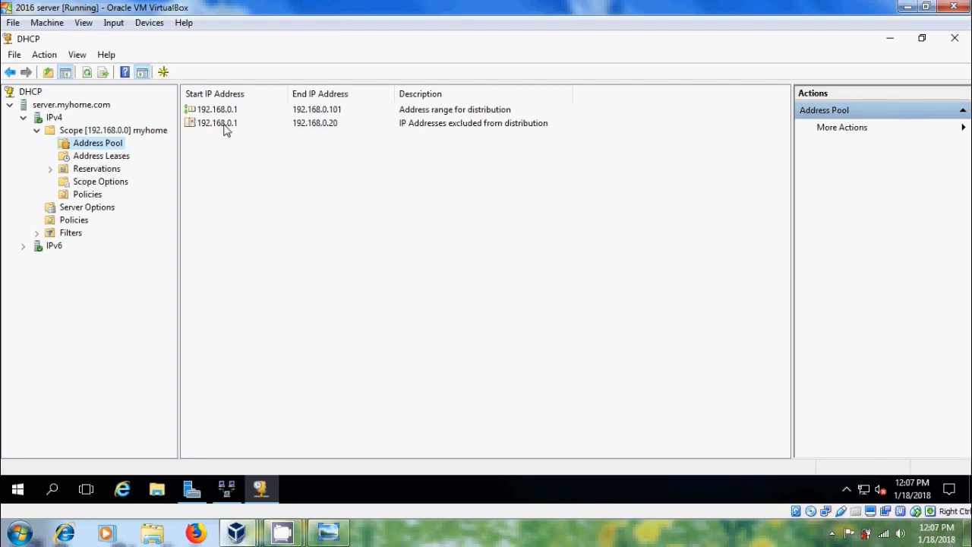
mouse_move(322, 121)
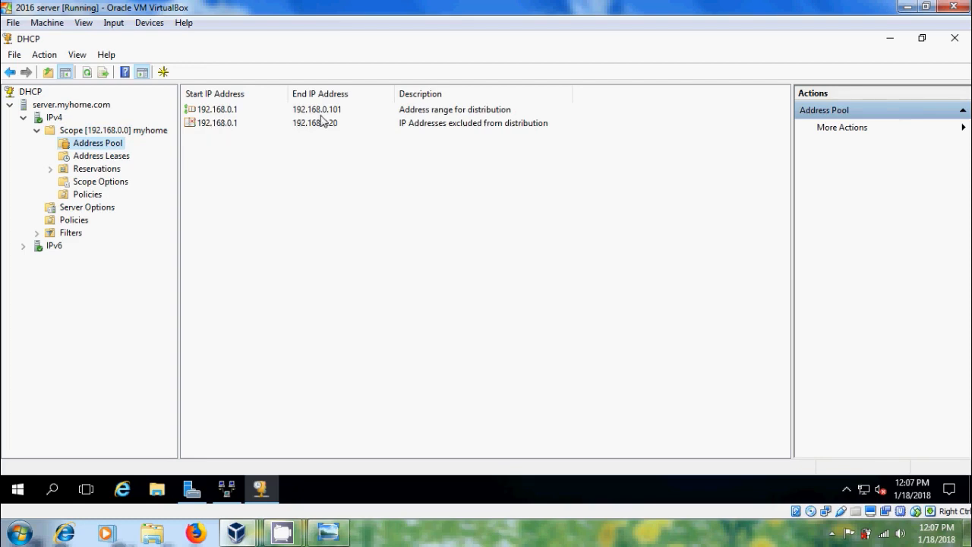
mouse_move(266, 443)
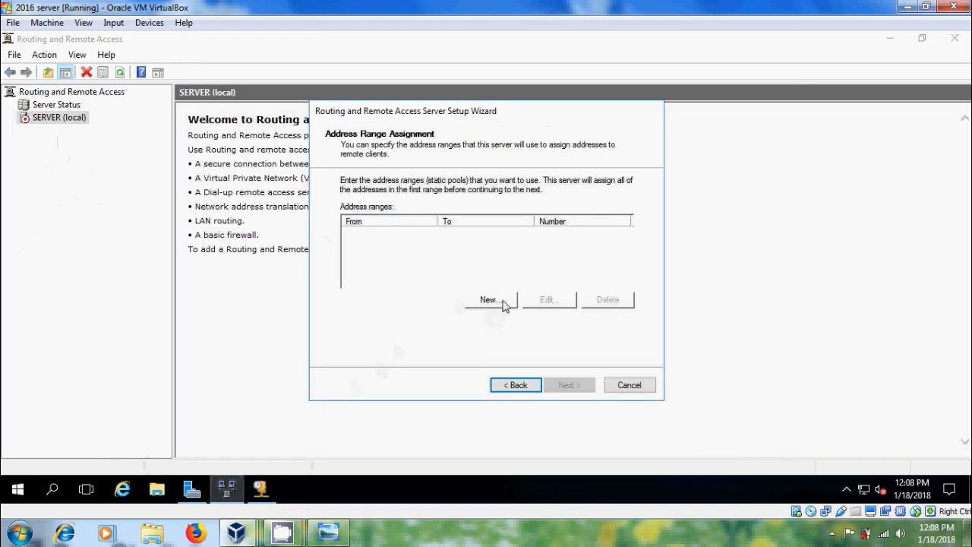
- Add a new client address range from 192.168.0.1 to 192.168.0.101
click(490, 300)
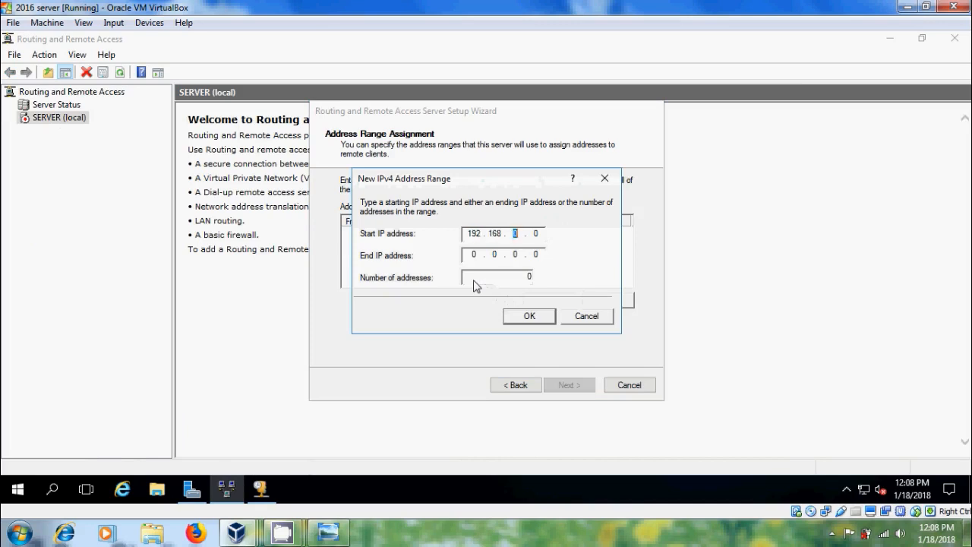
text(1)
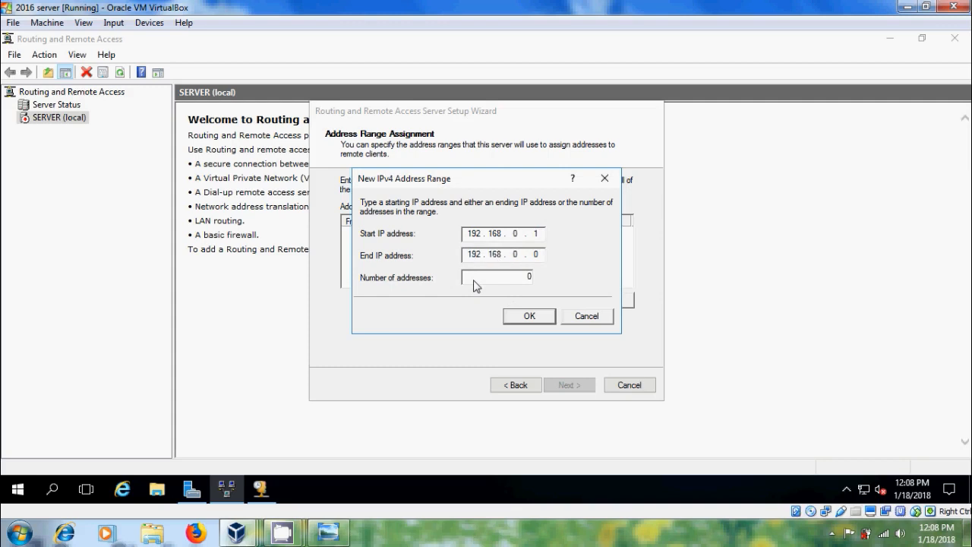
text(101)
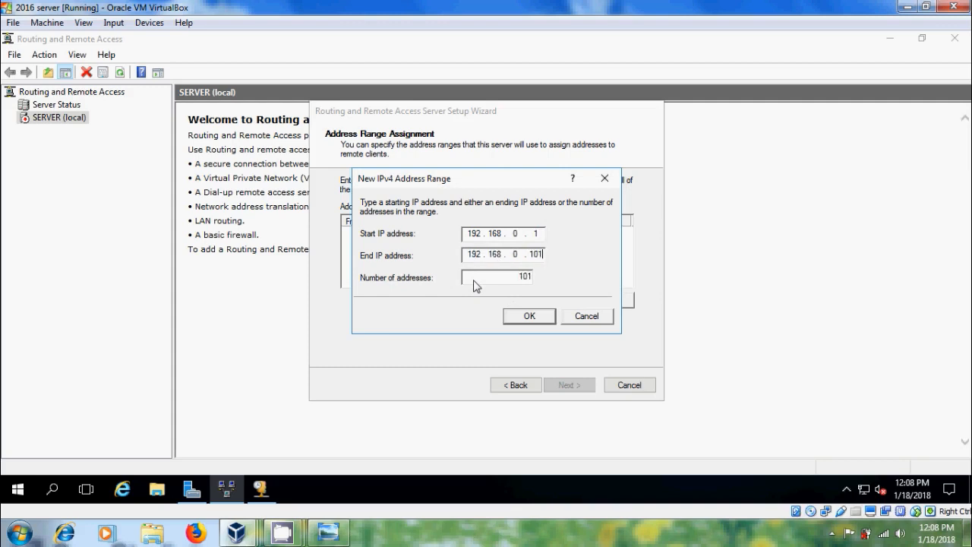
mouse_move(448, 284)
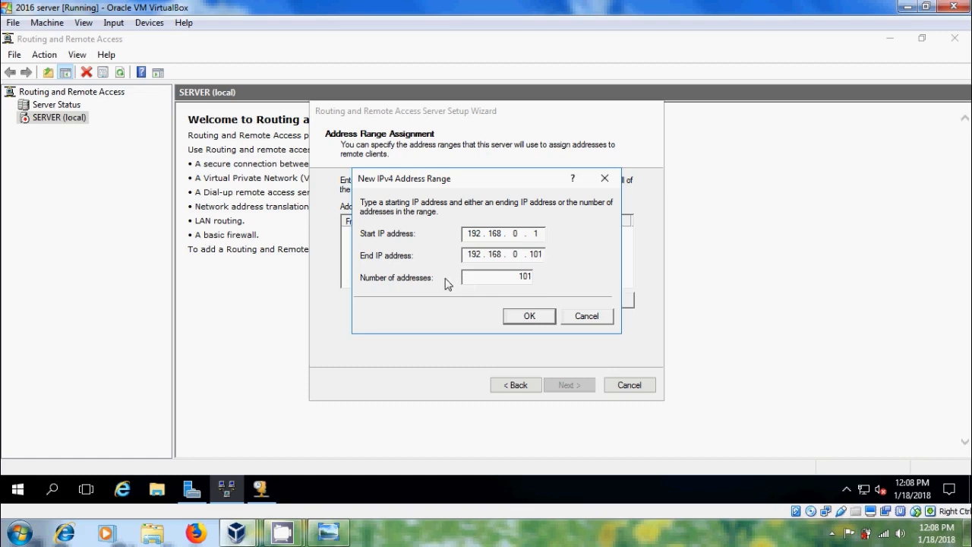
mouse_move(433, 281)
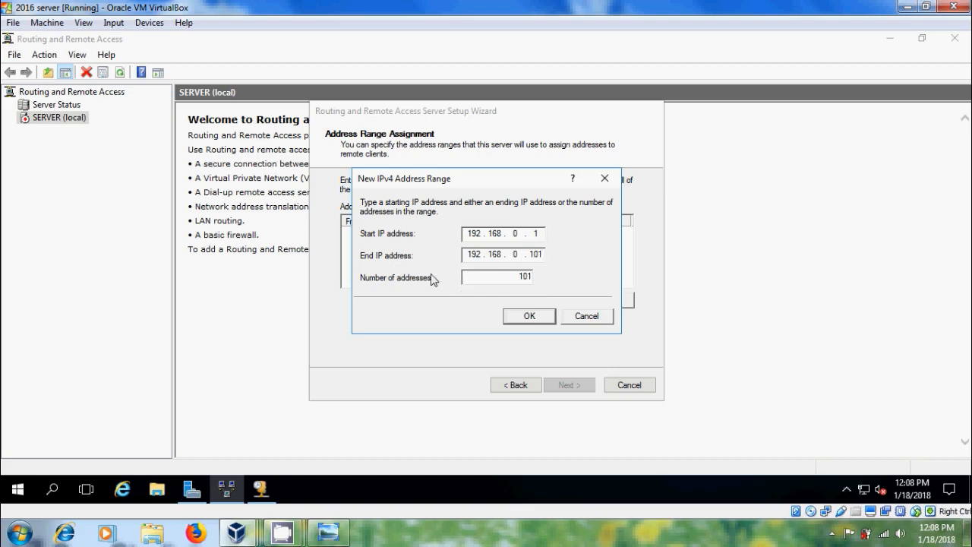
click(528, 316)
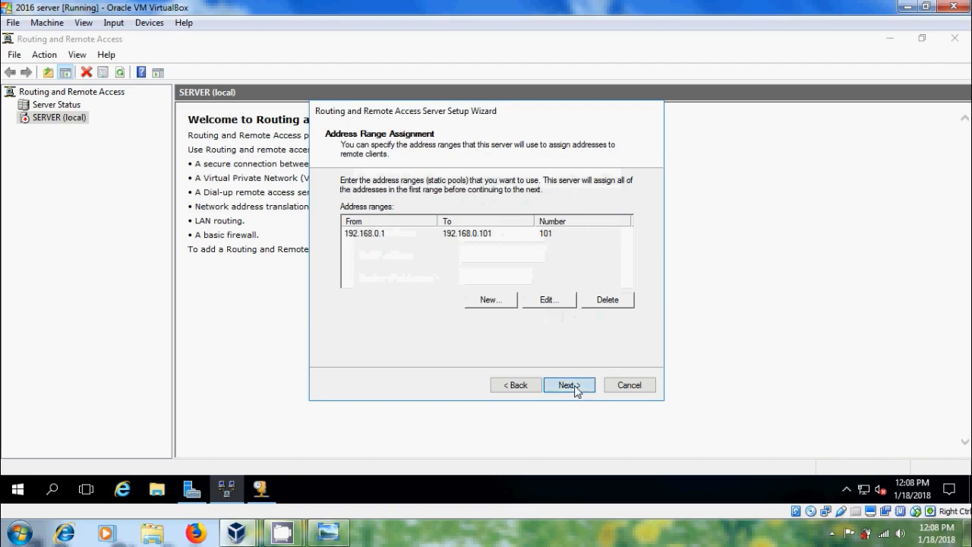
- Keep Routing and Remote Access authentication, finish the wizard, acknowledge the policy notice, start the service
click(569, 385)
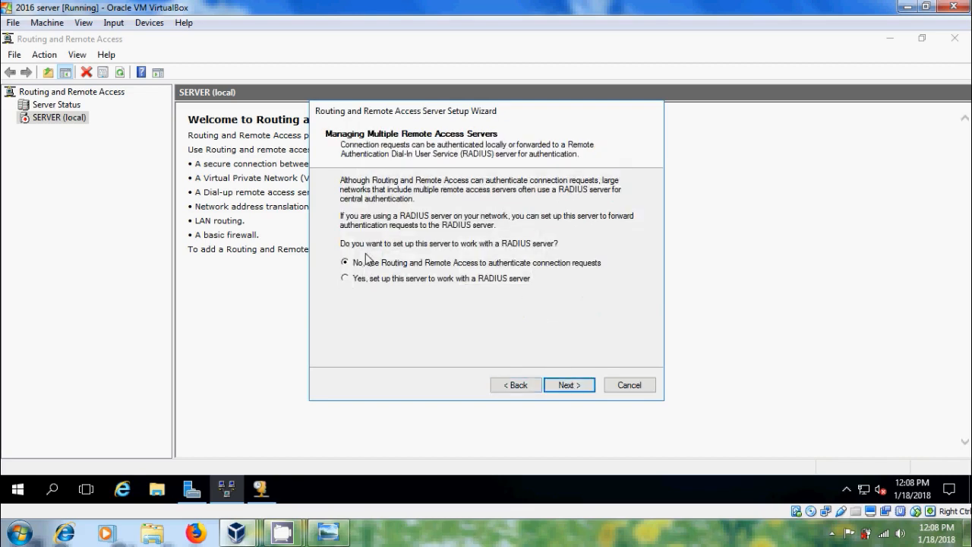
mouse_move(468, 253)
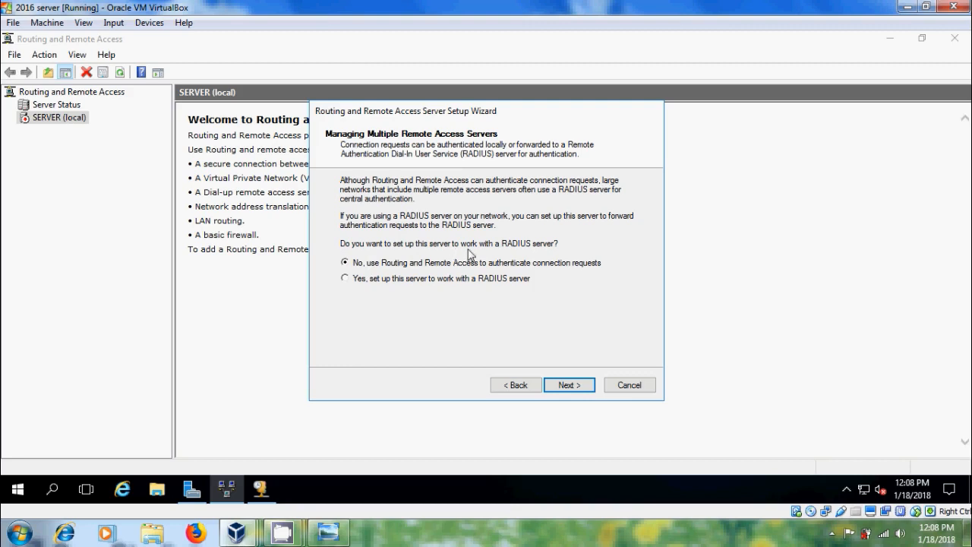
mouse_move(367, 275)
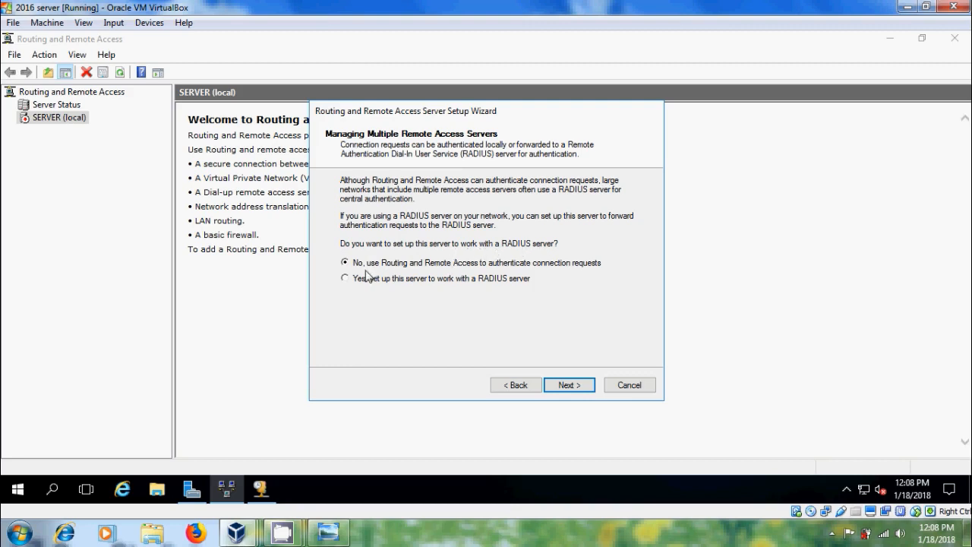
mouse_move(524, 274)
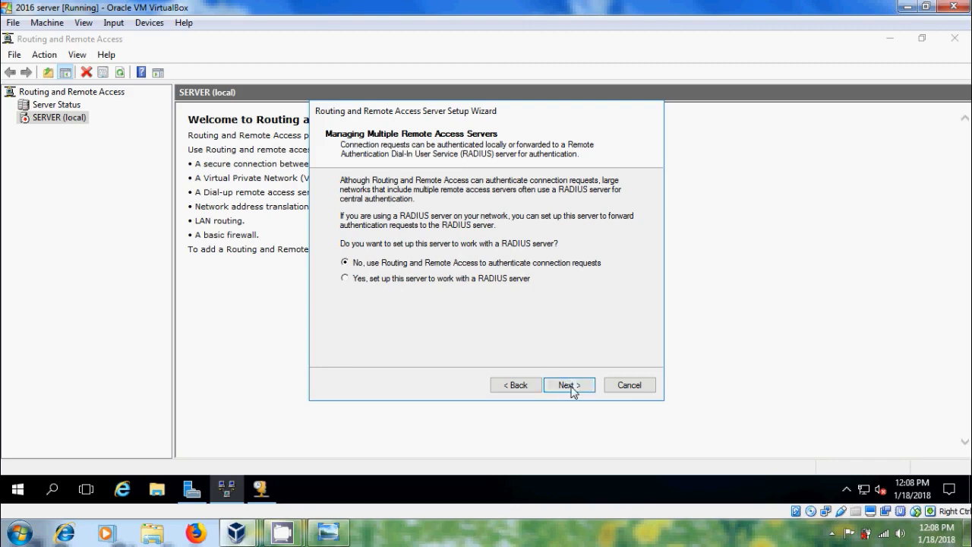
click(570, 385)
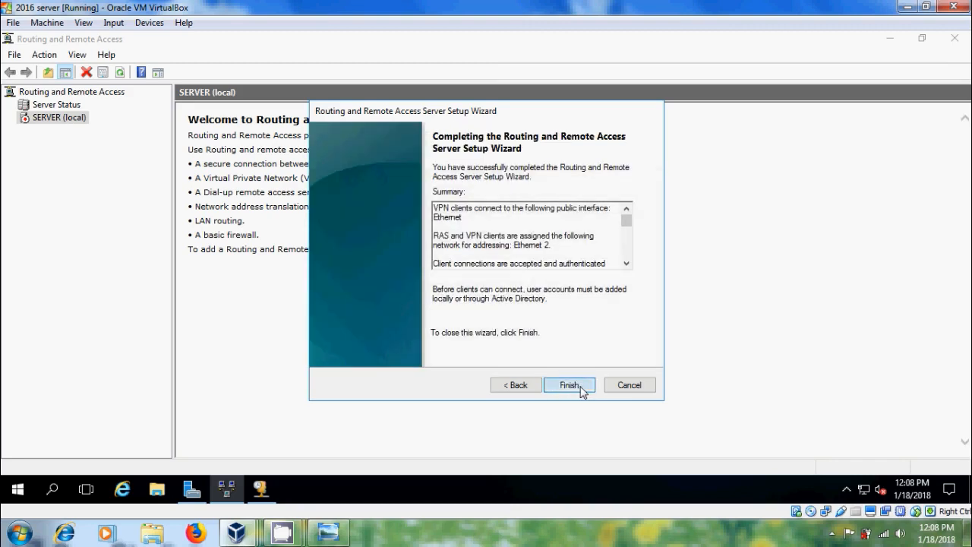
click(569, 384)
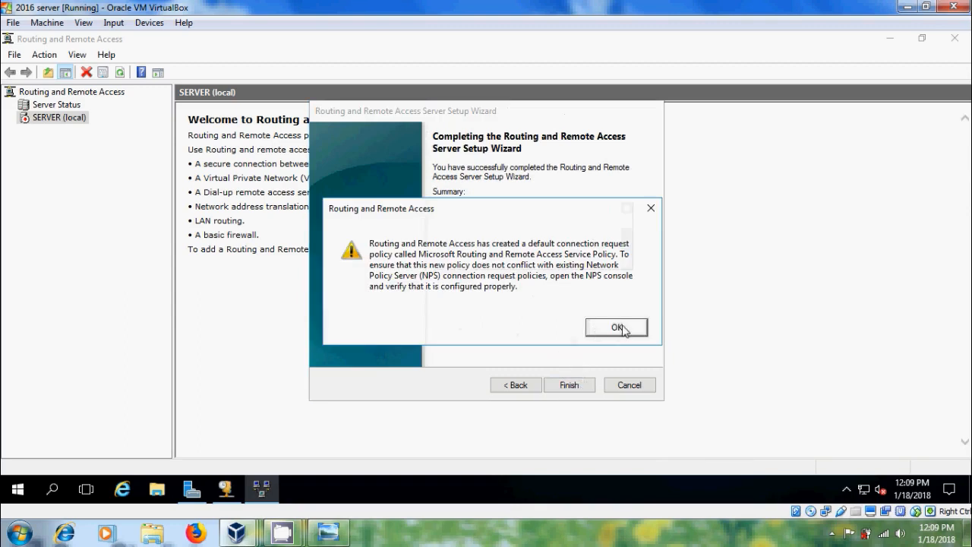
click(616, 328)
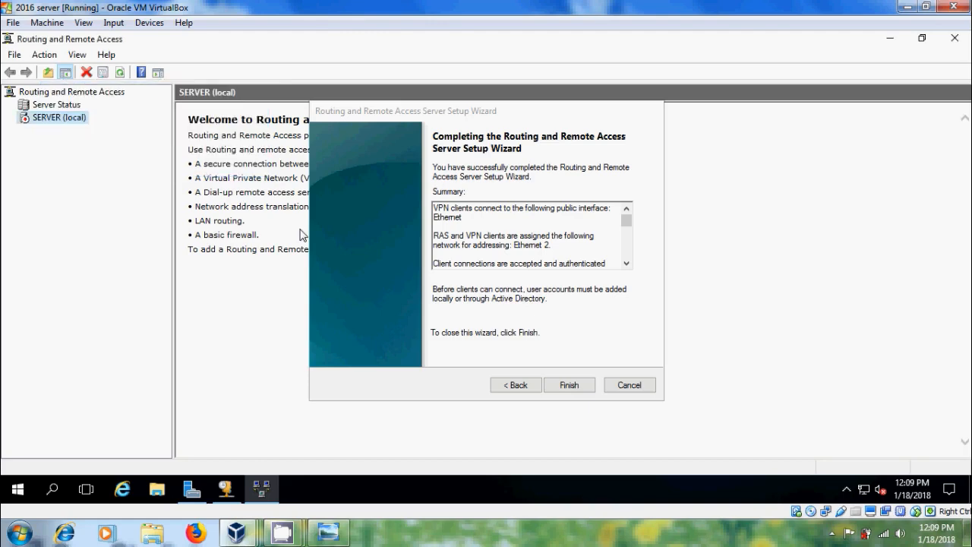
click(569, 384)
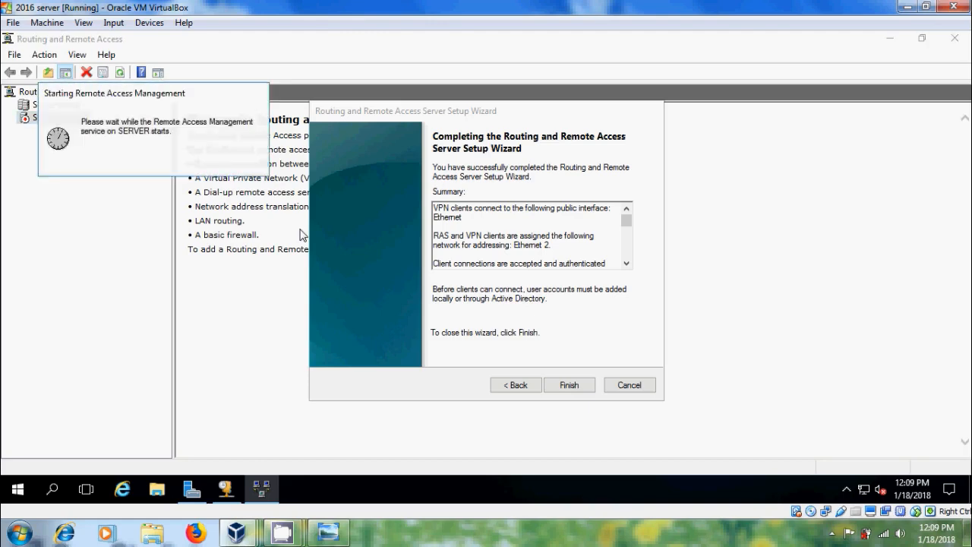
click(569, 384)
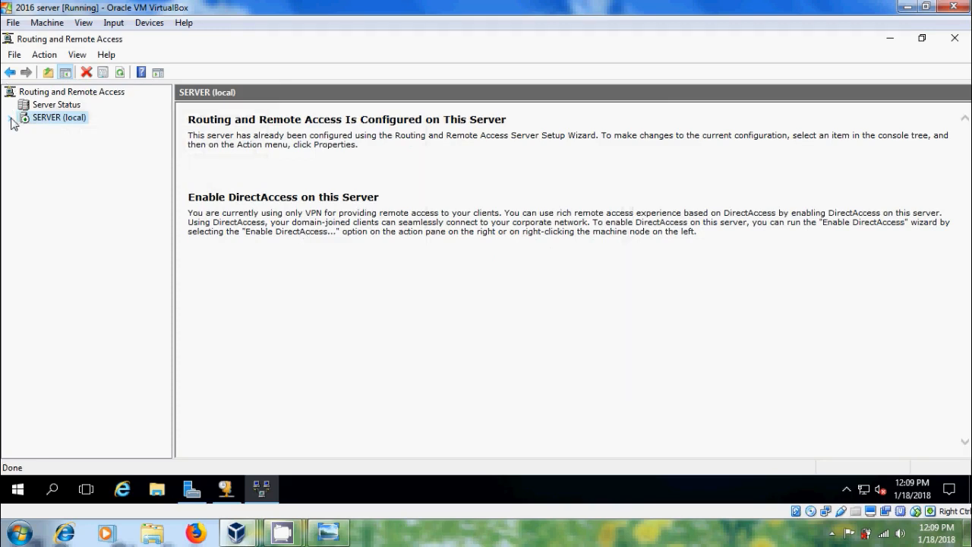
- Expand SERVER (local) to reveal Network Interfaces, Ports, Remote Access Clients and IPv4/IPv6
click(9, 117)
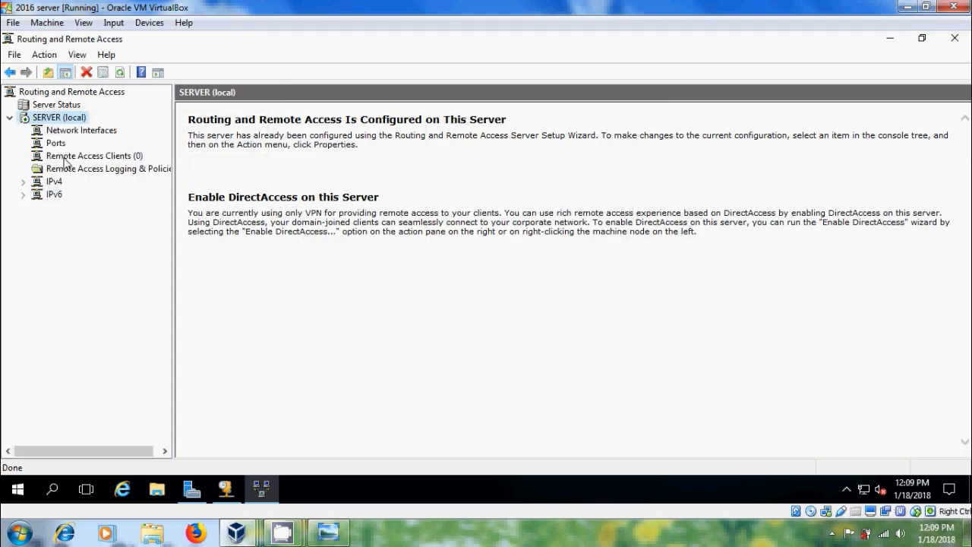
mouse_move(25, 188)
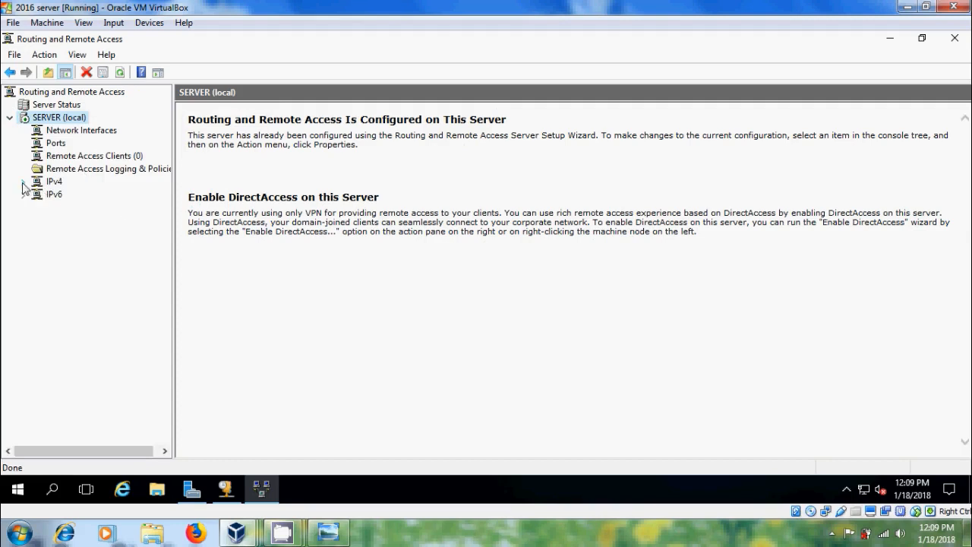
click(23, 181)
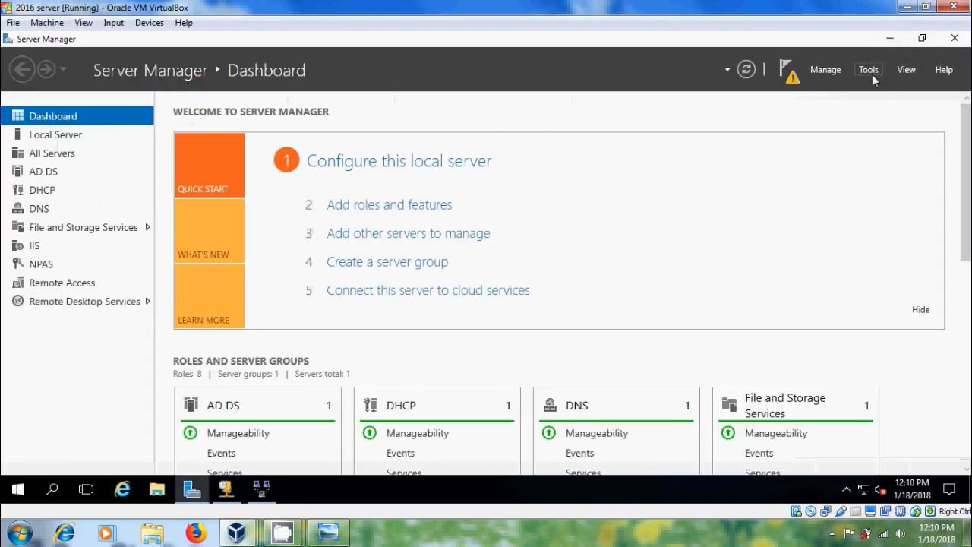
- Open Network Policy Server and set the Microsoft Routing and Remote Access policy to Grant access
click(868, 69)
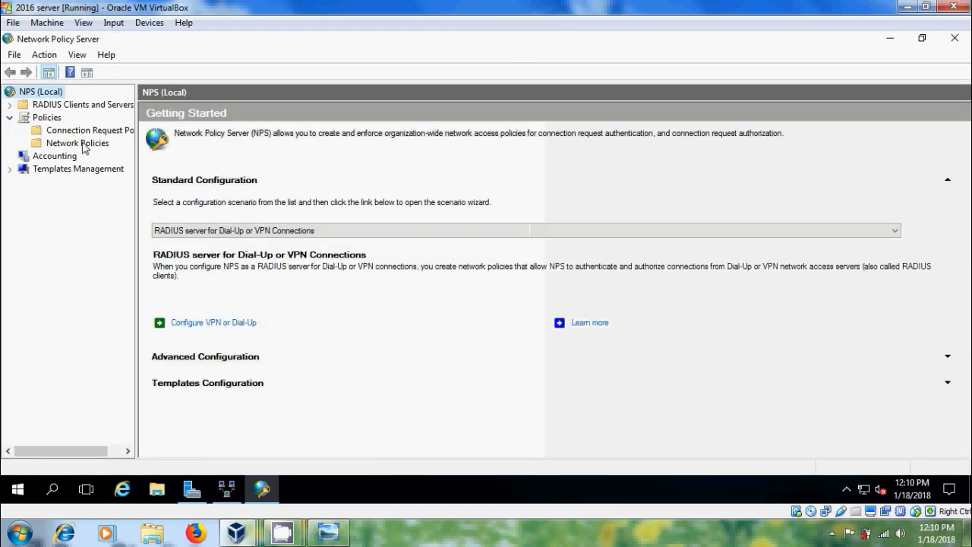
click(77, 143)
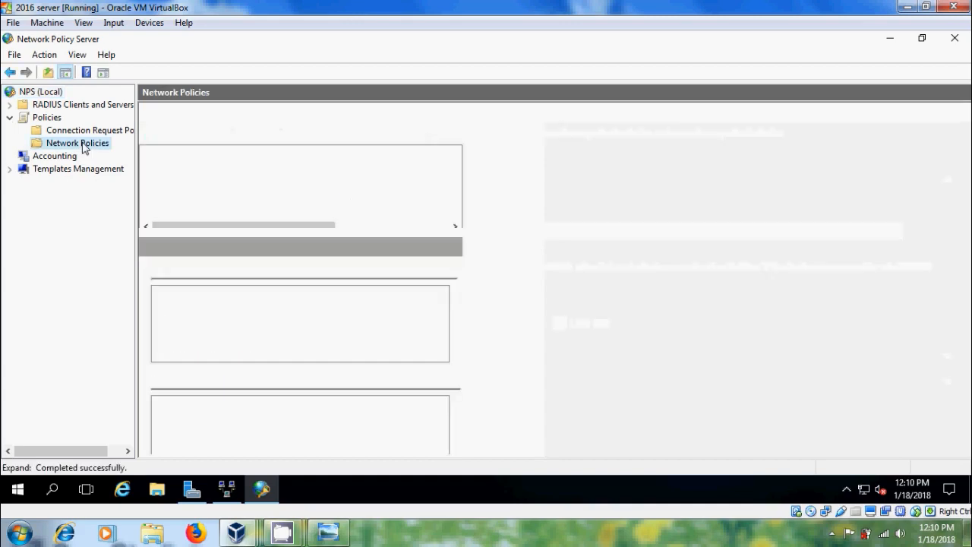
click(76, 143)
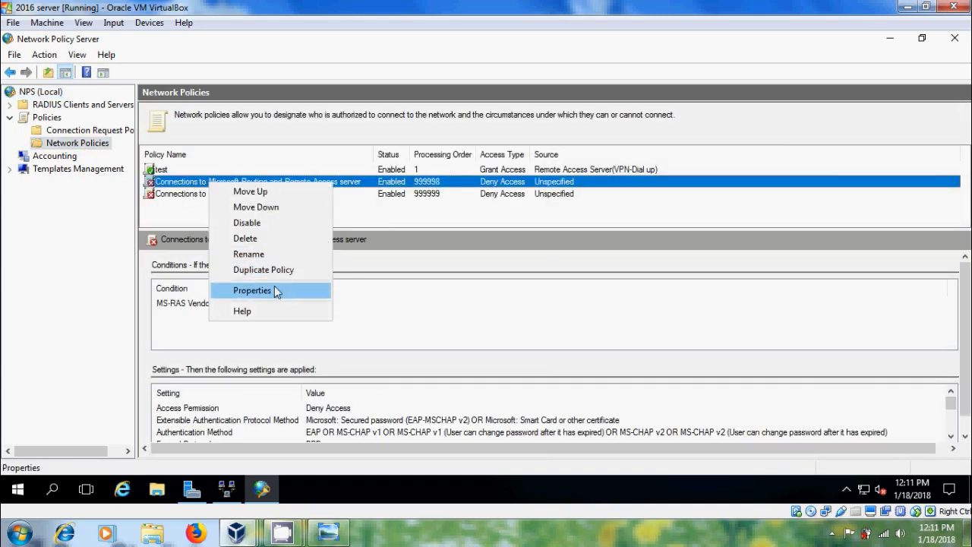
click(251, 290)
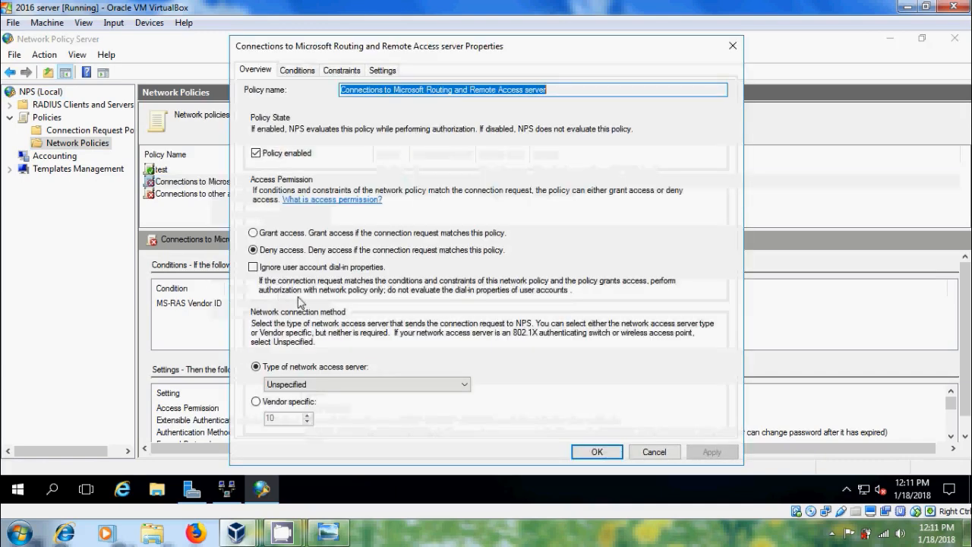
click(253, 233)
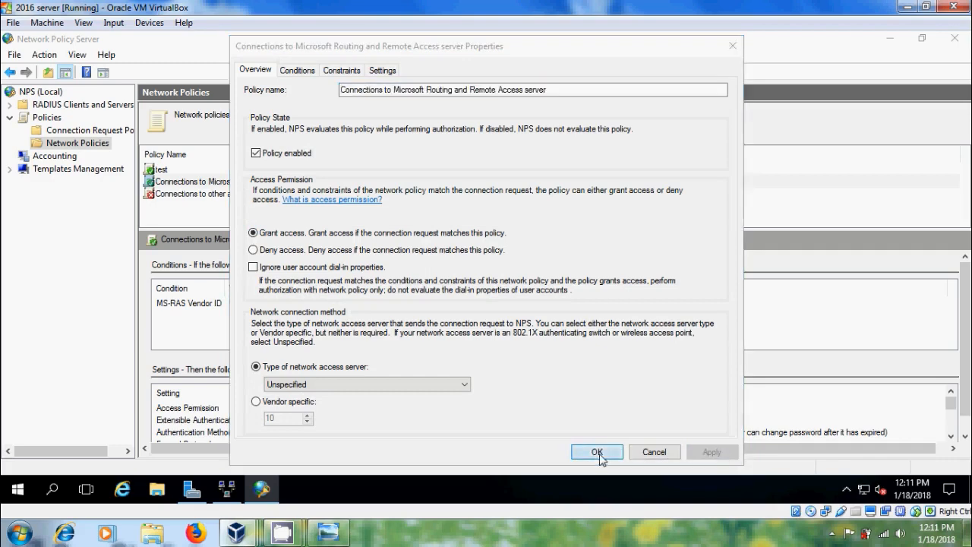
click(596, 451)
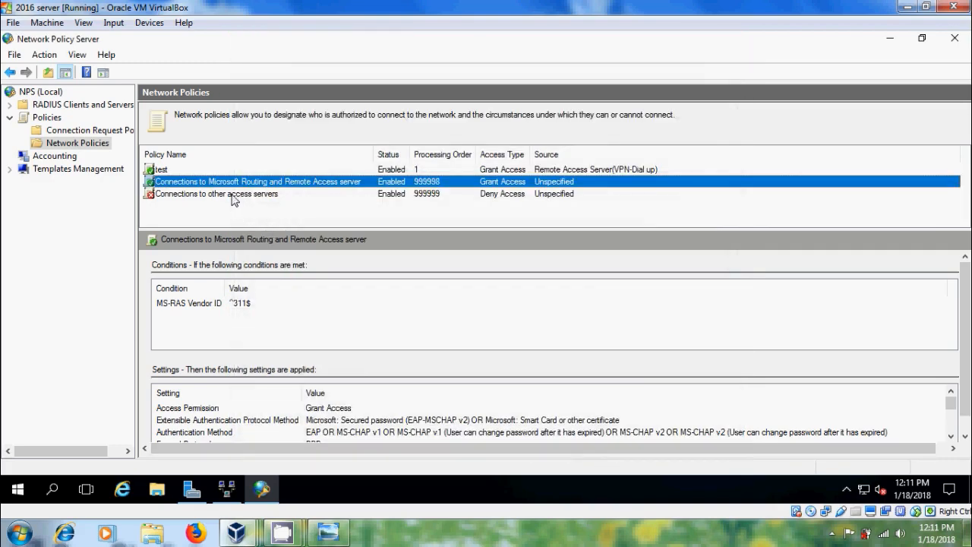
click(216, 194)
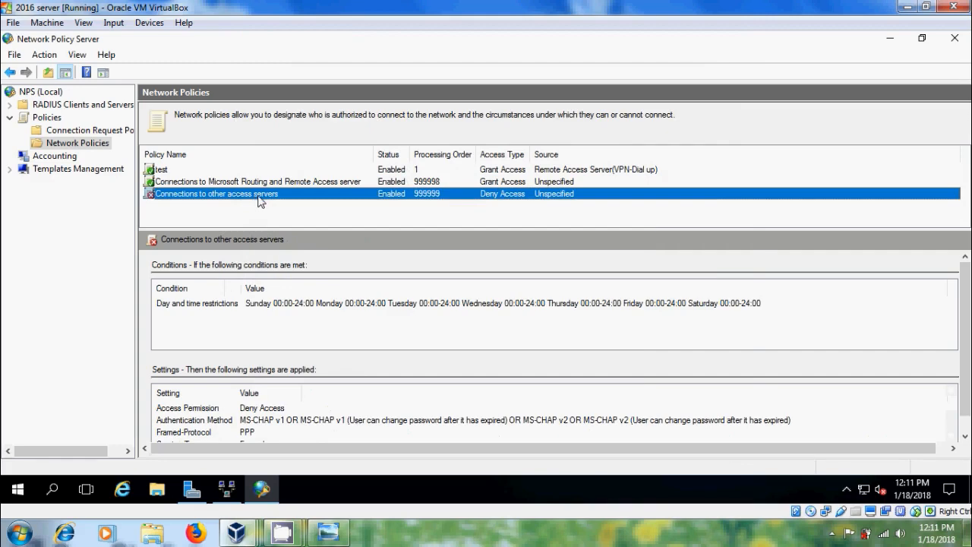
- Switch the 'Connections to other access servers' policy to Grant access and apply it
right_click(217, 193)
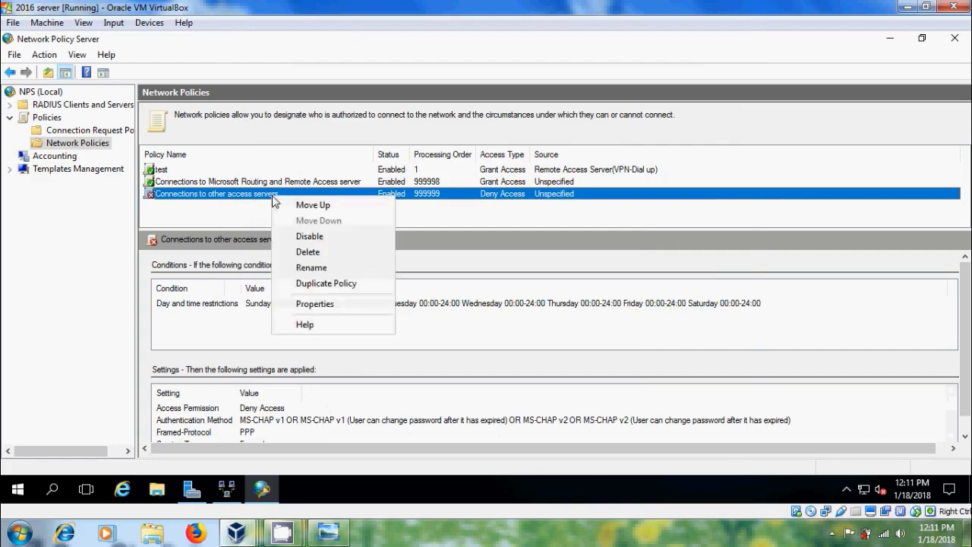
click(315, 303)
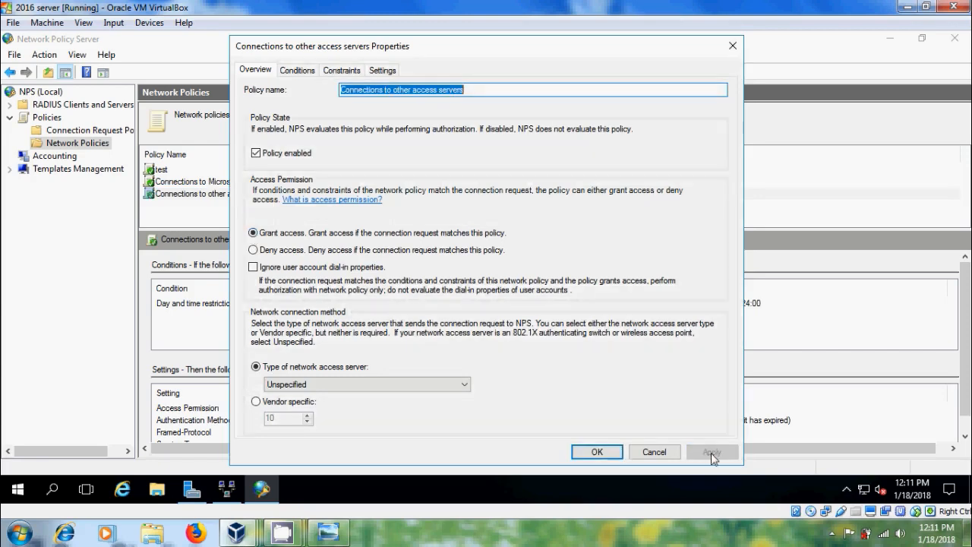
click(596, 452)
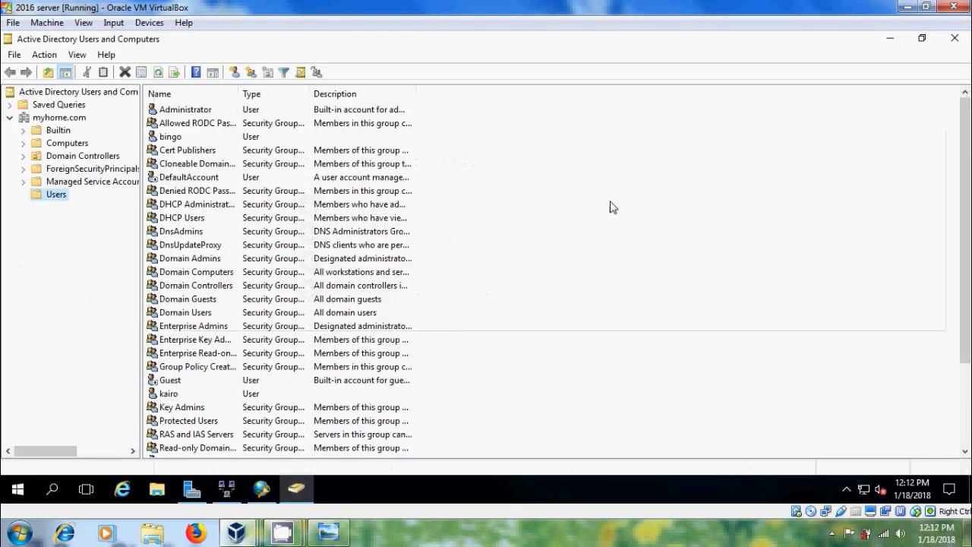
- Copy Administrator into new user bebo, with a password the user cannot change
click(185, 109)
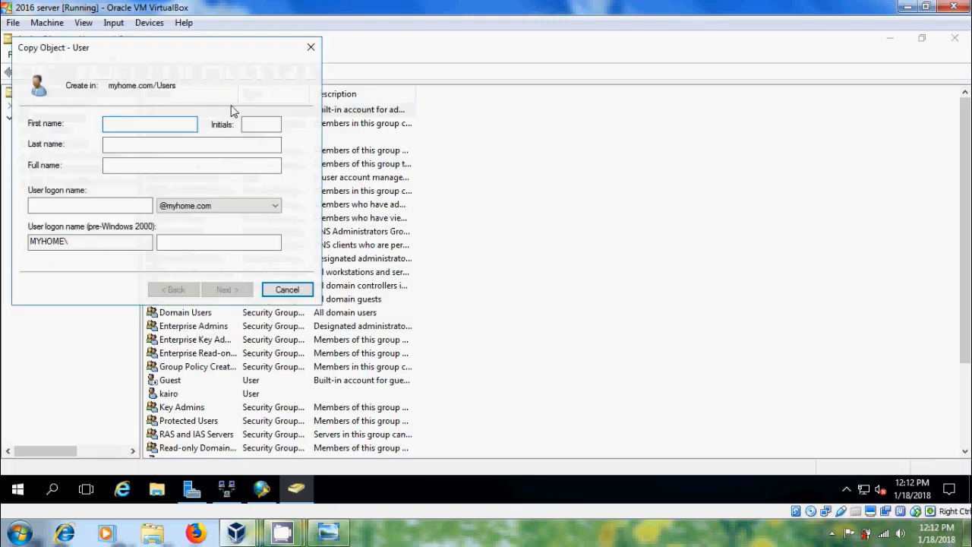
text(bebo)
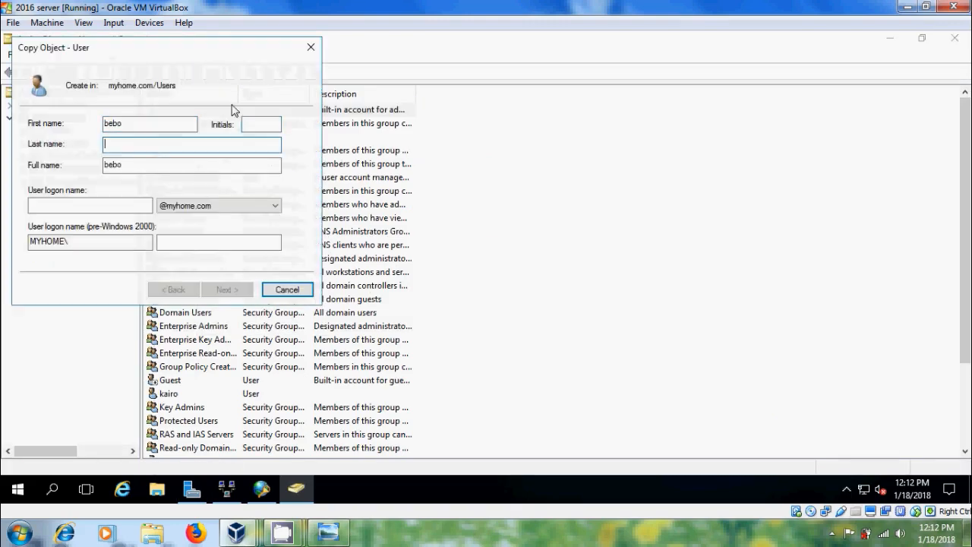
text(bebo)
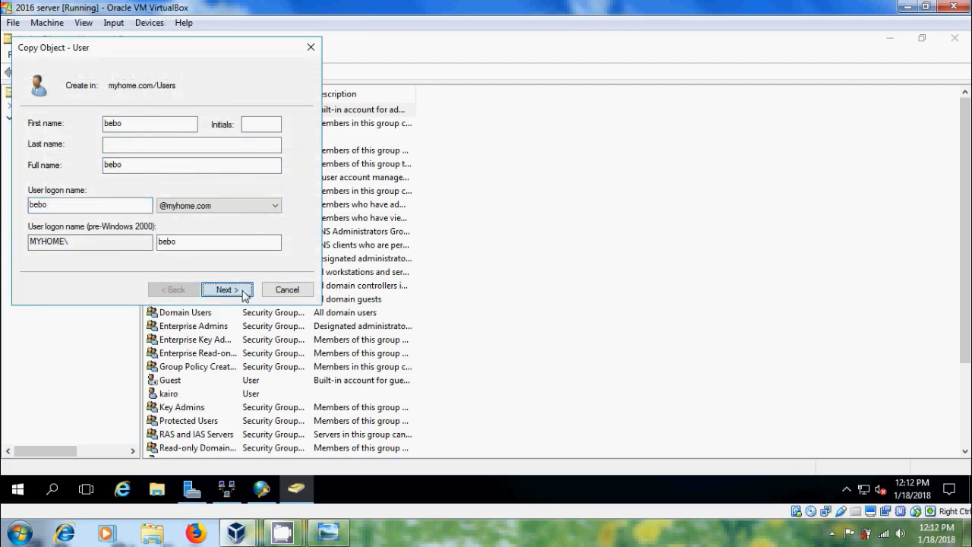
click(226, 289)
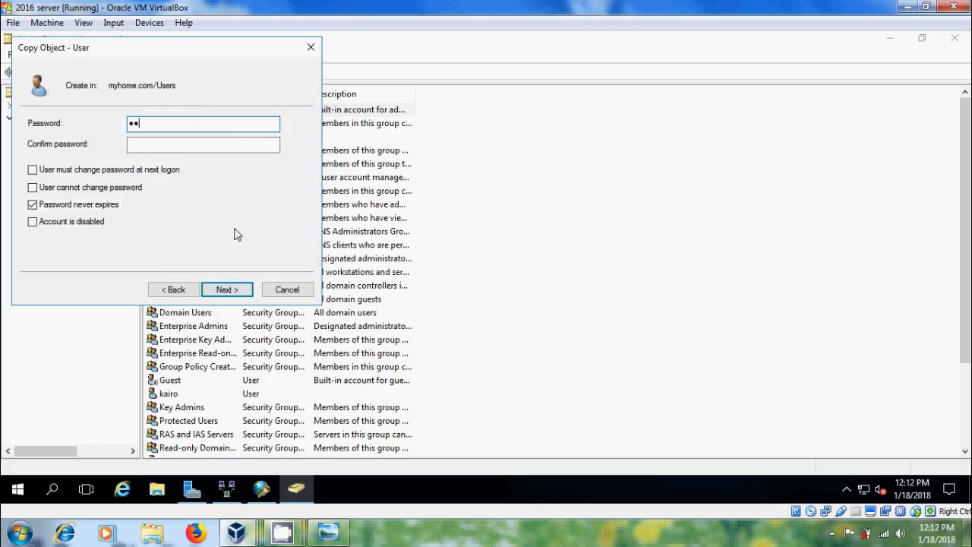
text(••••)
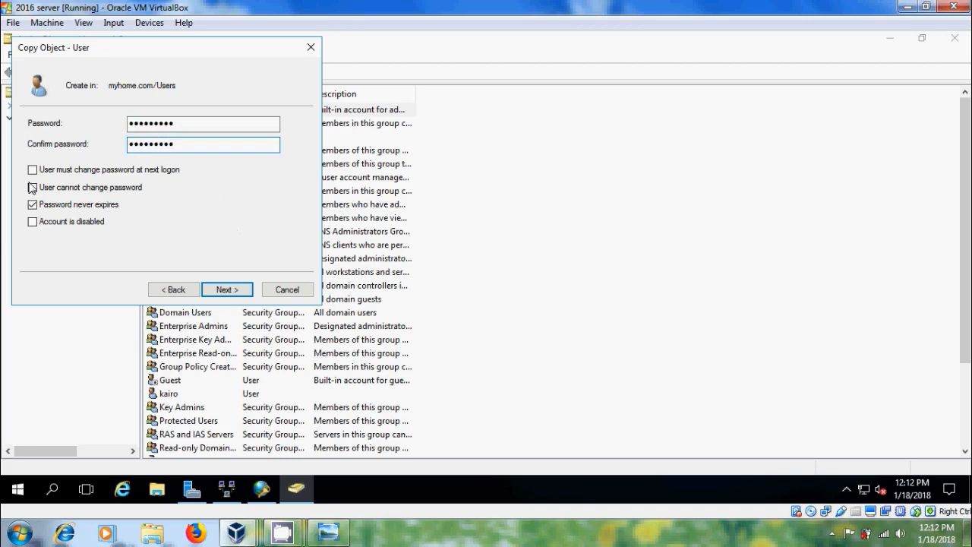
click(227, 289)
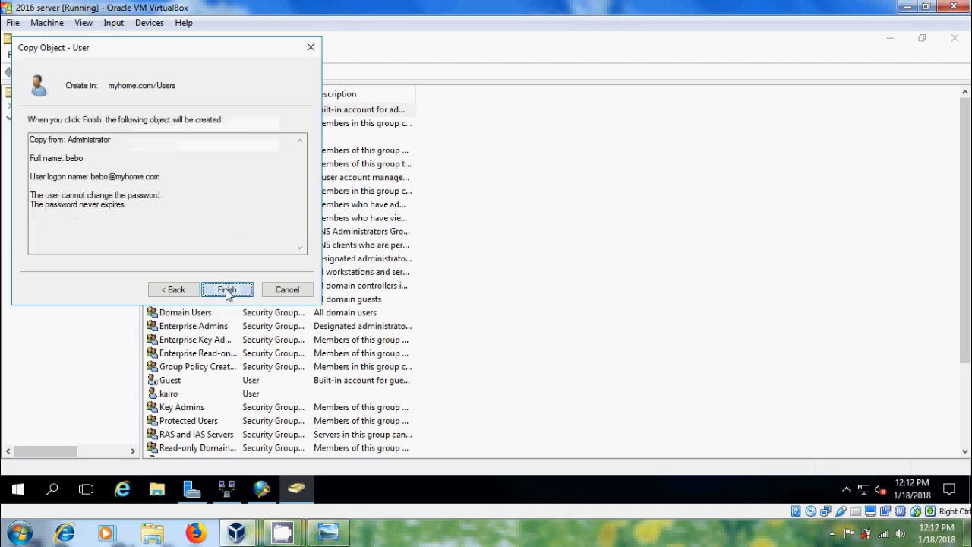
click(228, 289)
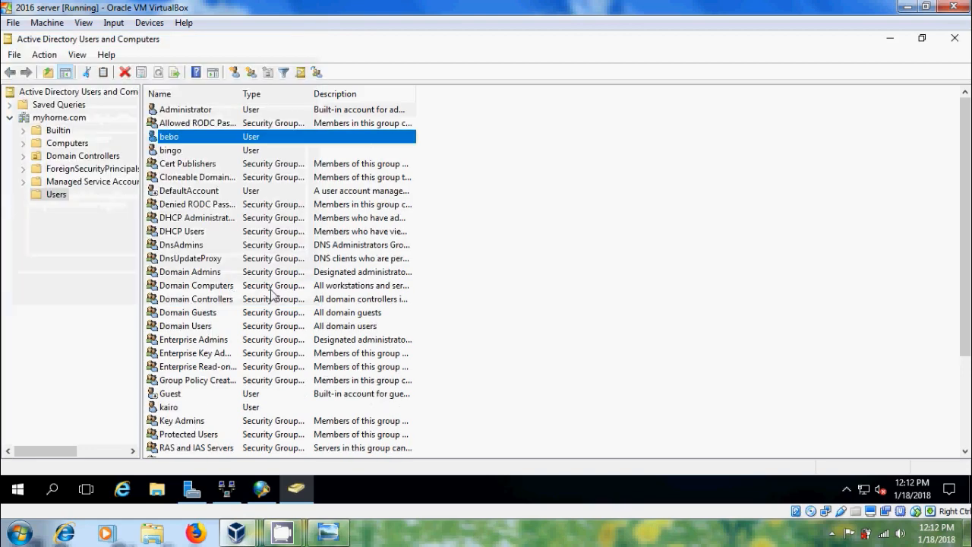
mouse_move(805, 465)
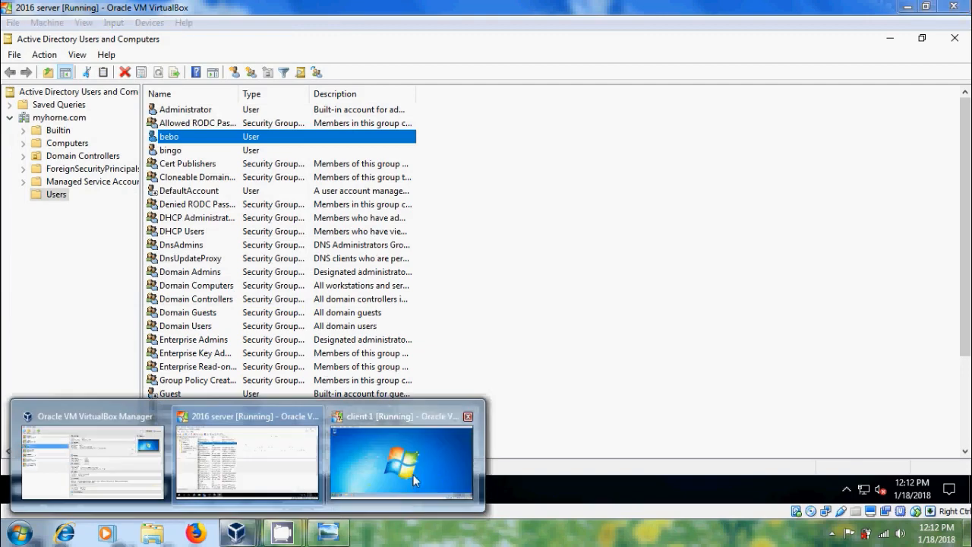
- On client 1, open Network and Sharing Center and start 'Set up a new connection or network'
click(401, 455)
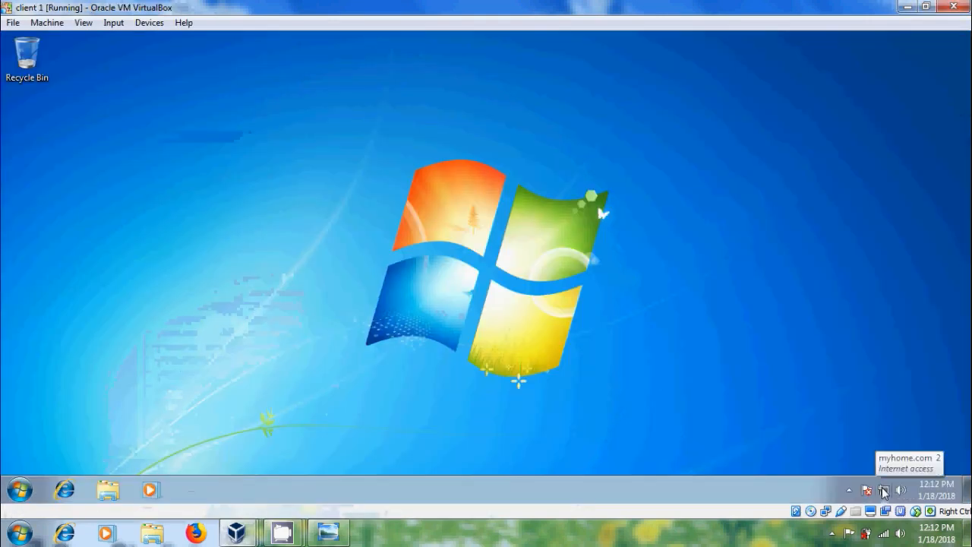
click(884, 490)
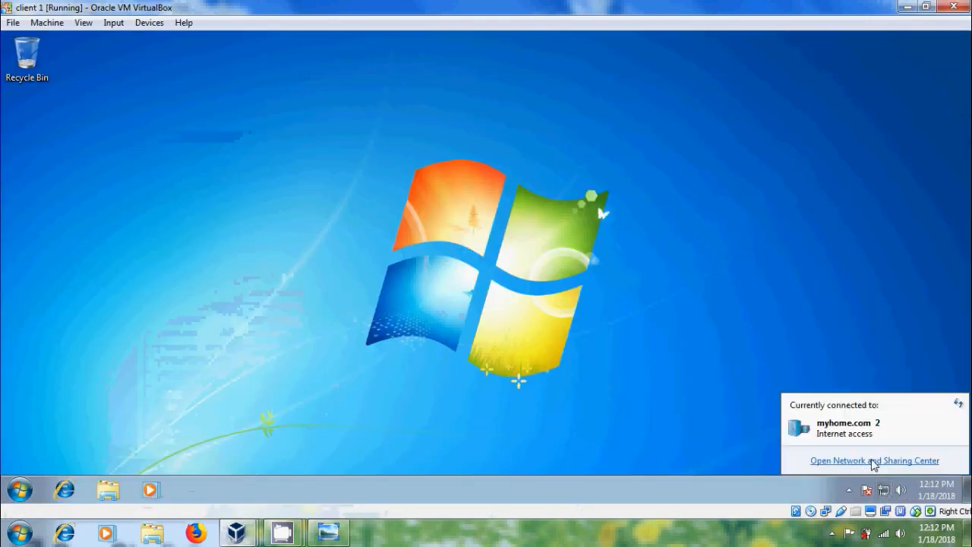
click(875, 460)
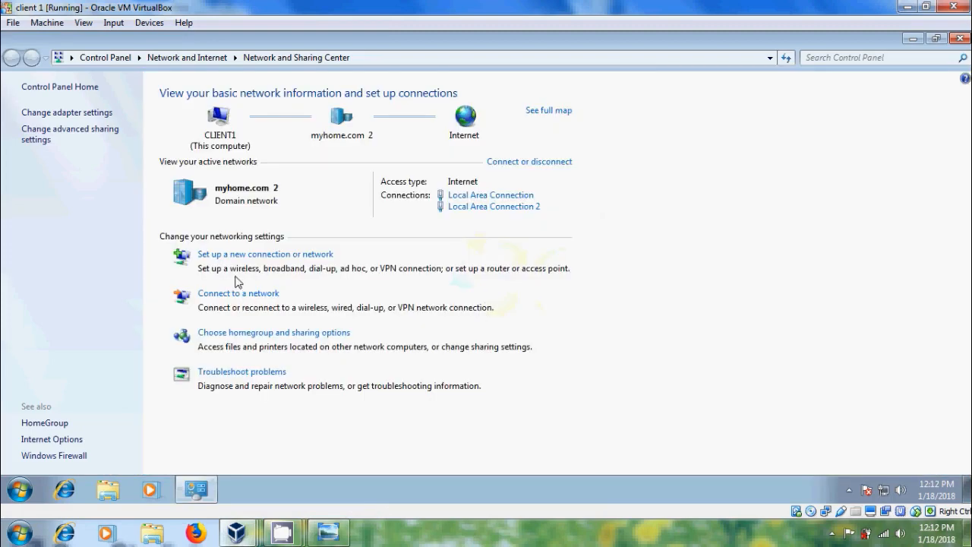
mouse_move(279, 262)
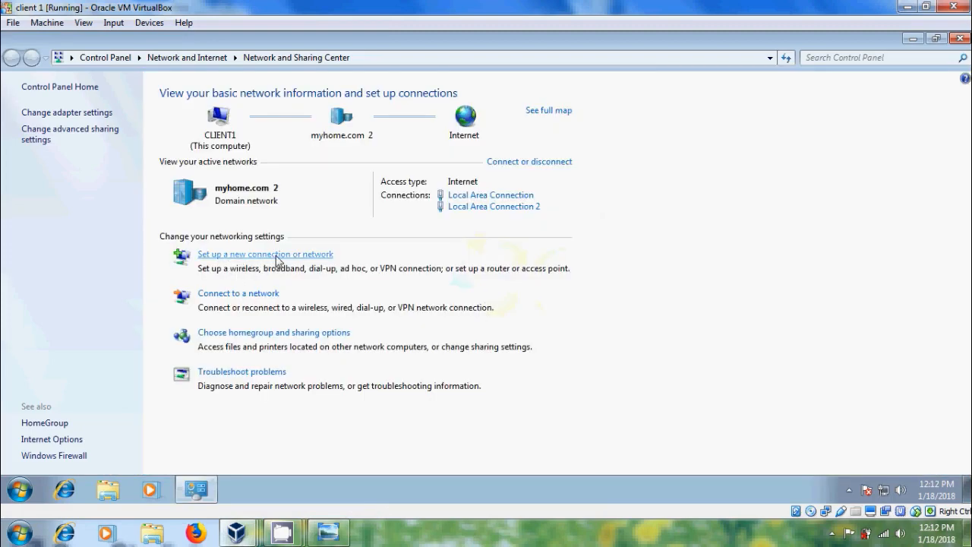
click(265, 254)
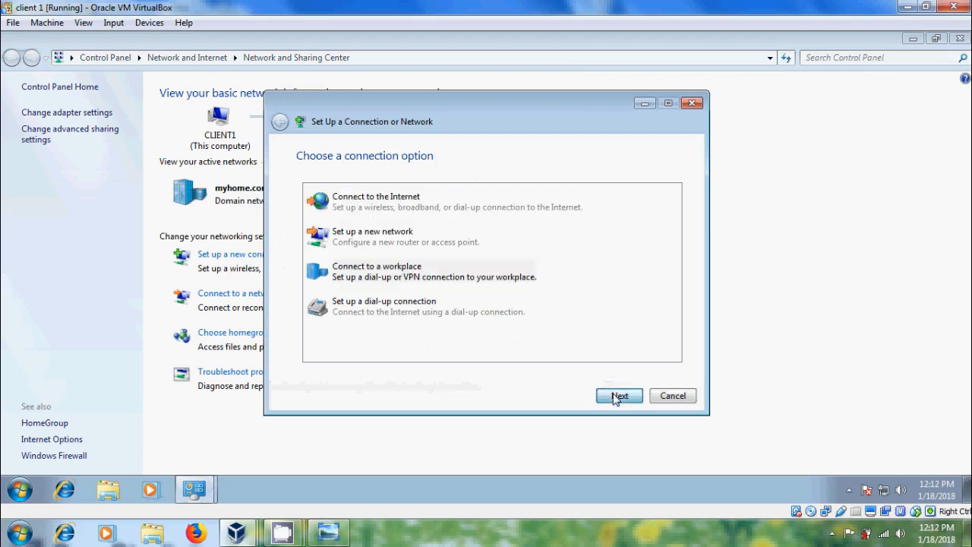
- Choose a workplace VPN to the server's 192.1… address, set up without connecting yet
click(619, 396)
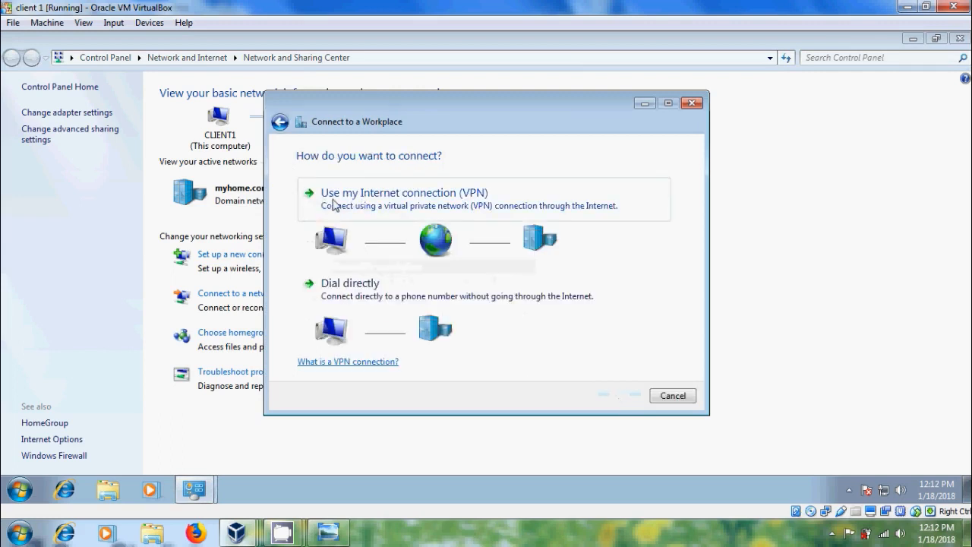
mouse_move(444, 203)
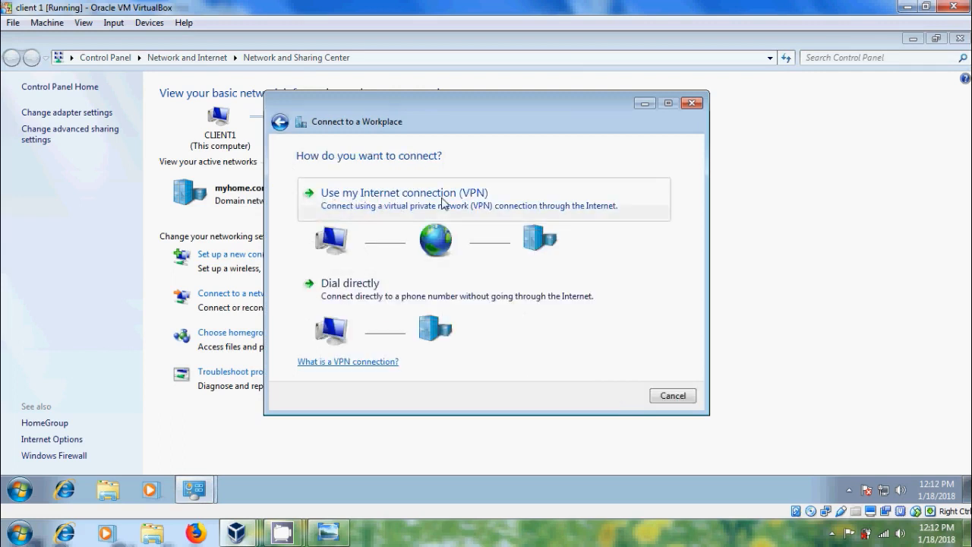
click(404, 192)
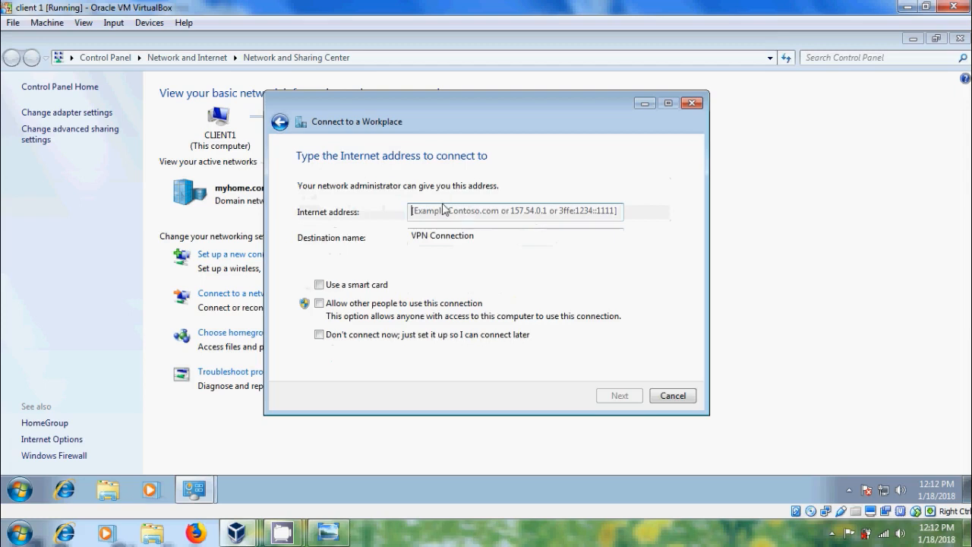
text(192.168.0.5)
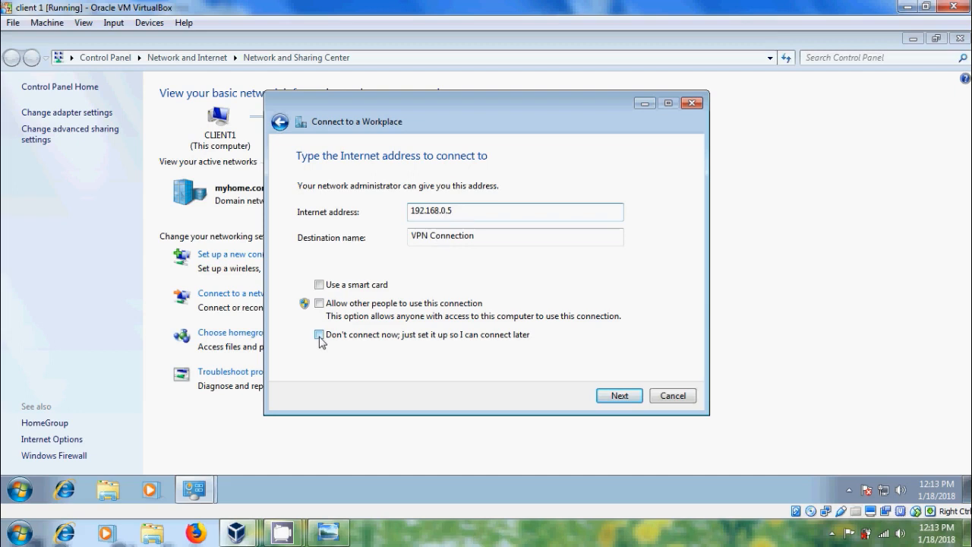
click(619, 395)
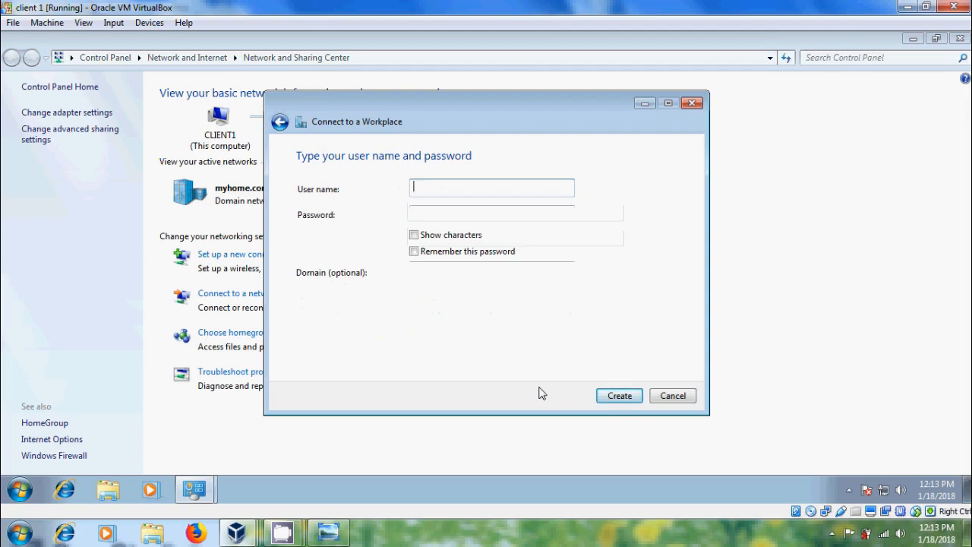
- Enter credentials myhome\bebo with password and create the VPN connection
text(my)
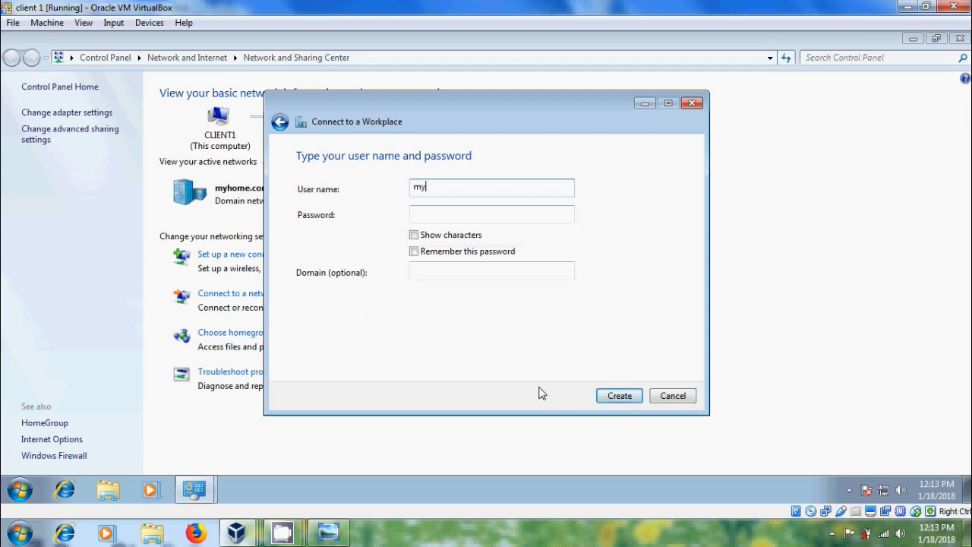
text(home)
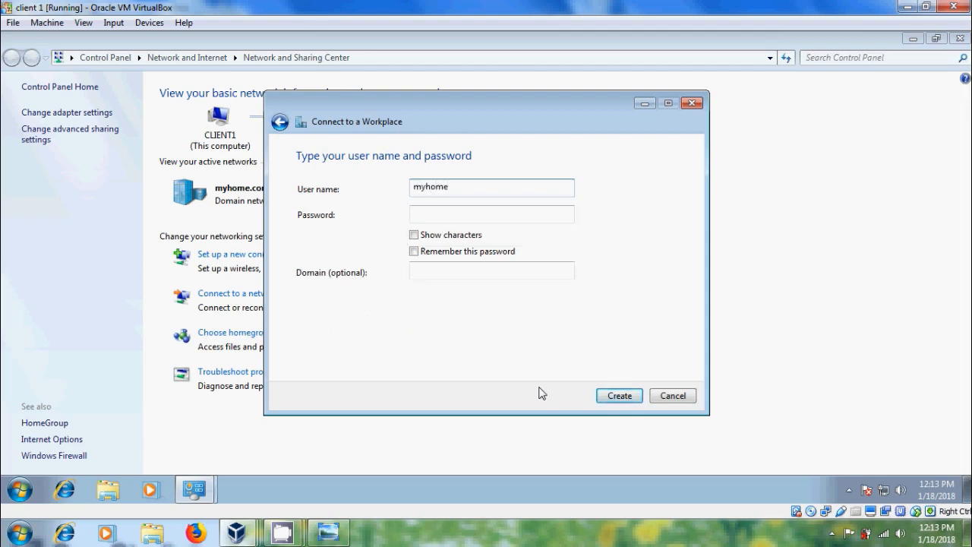
text(\bebo)
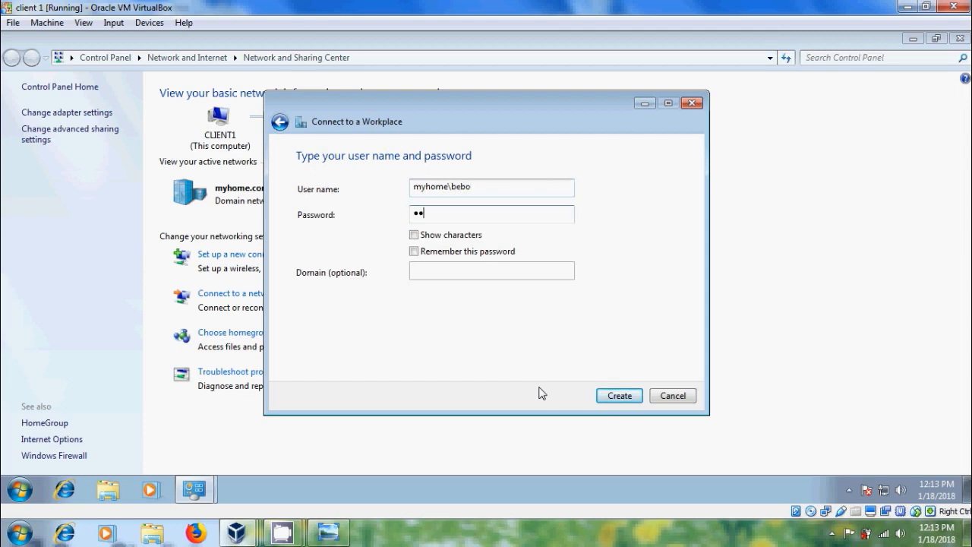
text(••)
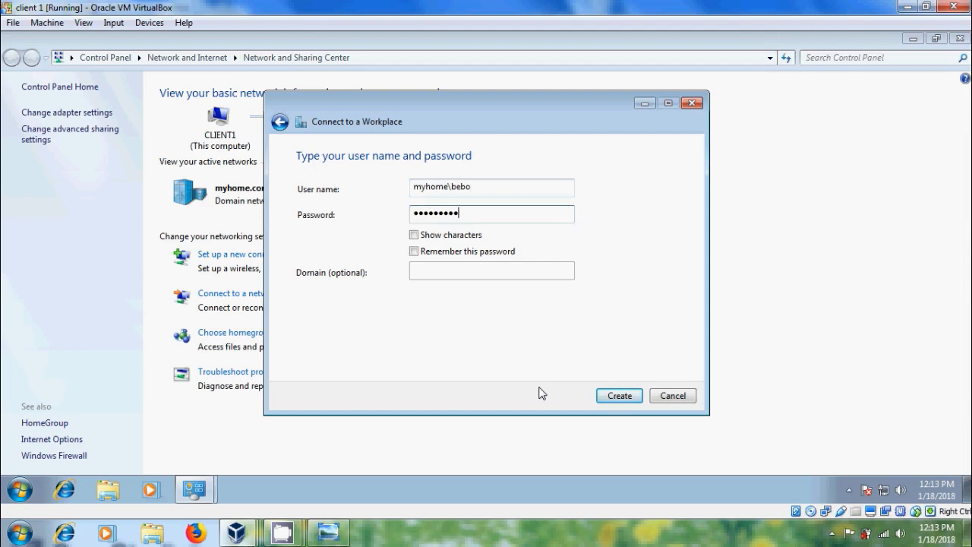
mouse_move(528, 355)
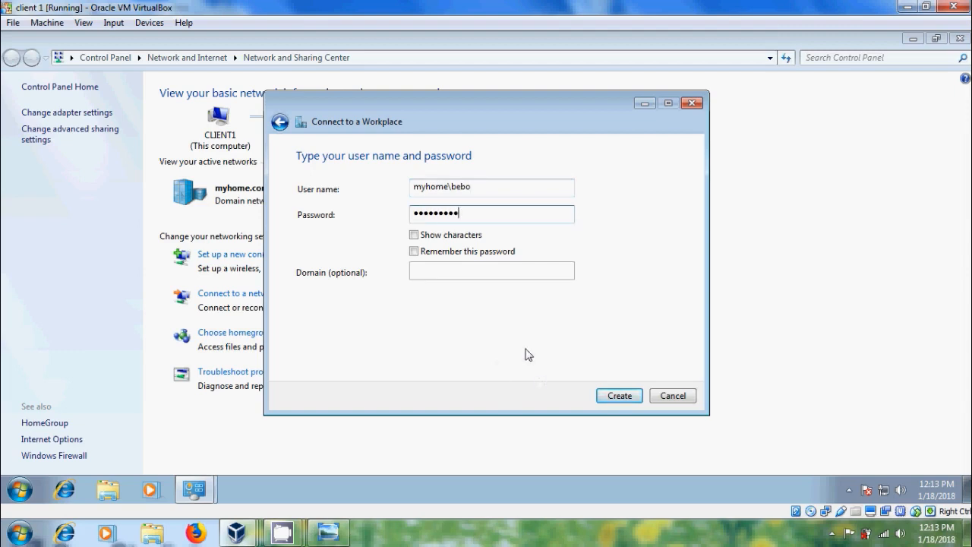
click(619, 395)
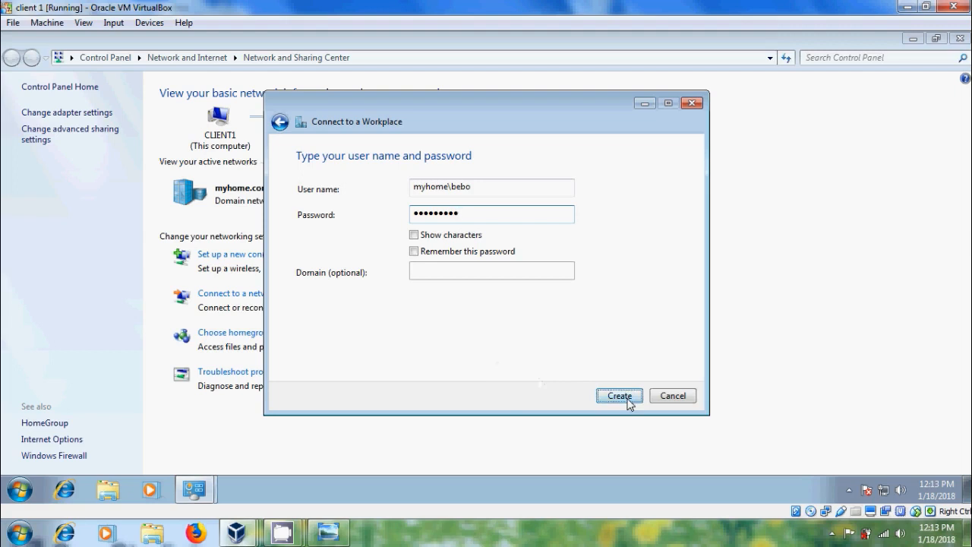
click(618, 395)
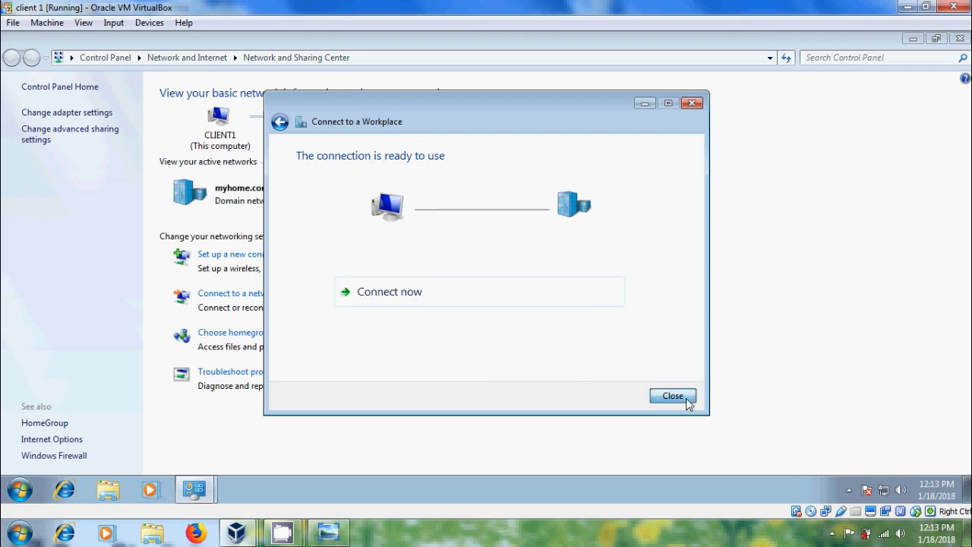
- Connect the new VPN Connection from Network Connections using the user's password
click(672, 396)
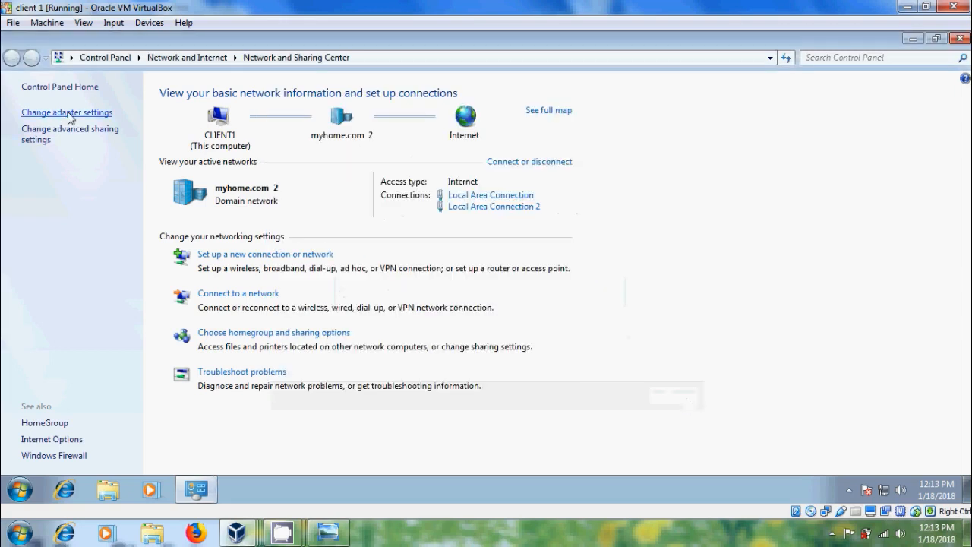
click(67, 113)
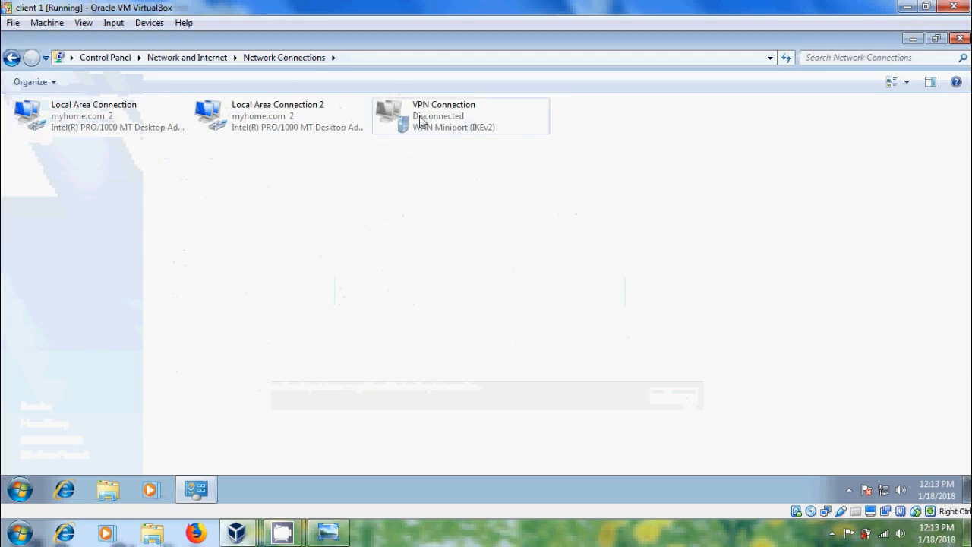
click(456, 115)
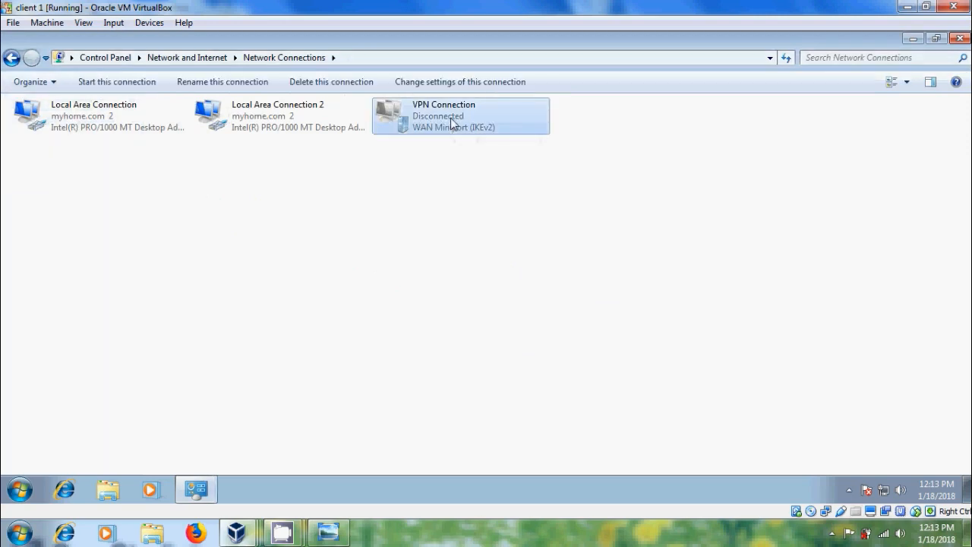
right_click(456, 115)
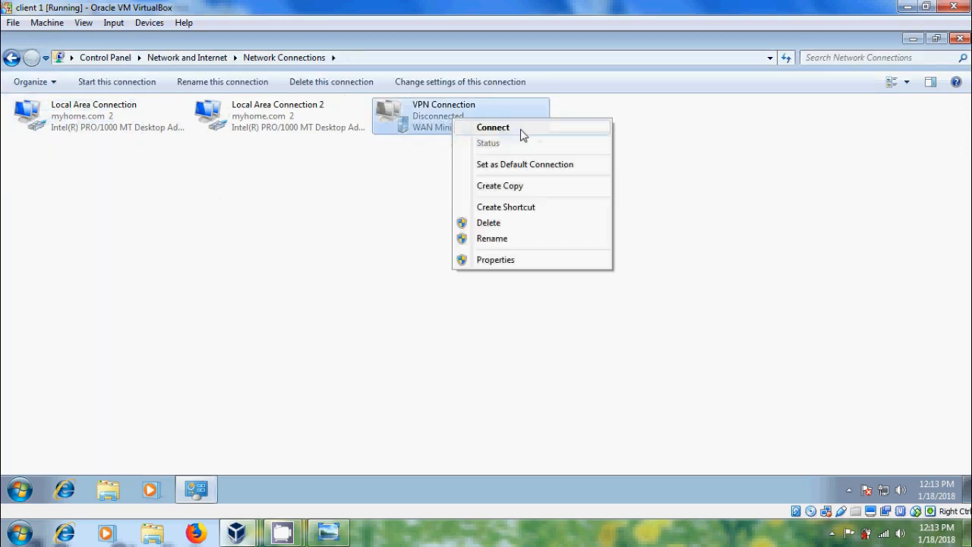
click(492, 127)
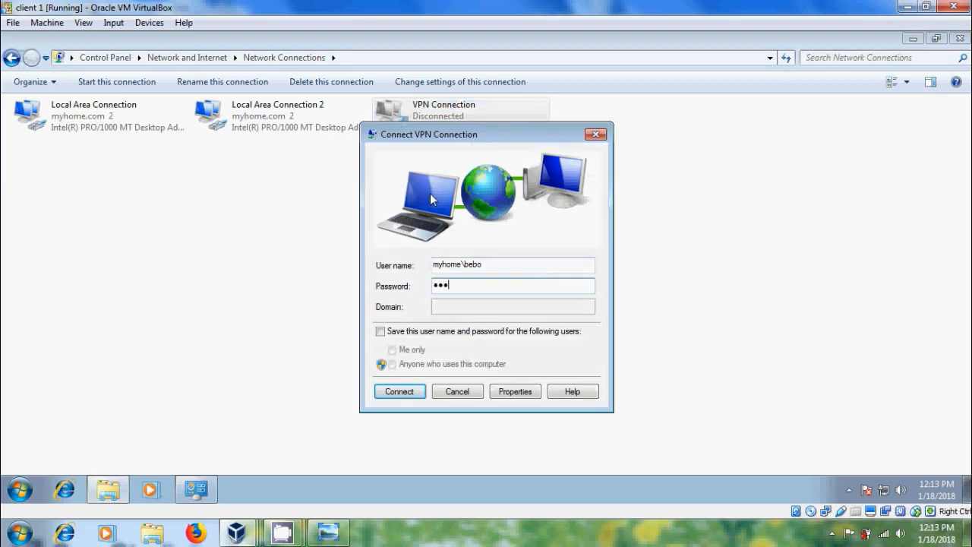
text(••••)
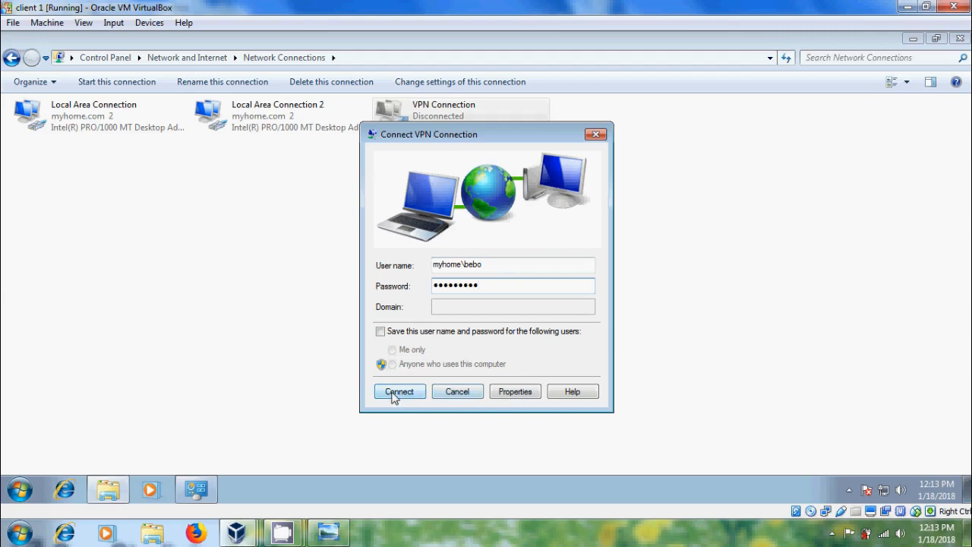
click(398, 390)
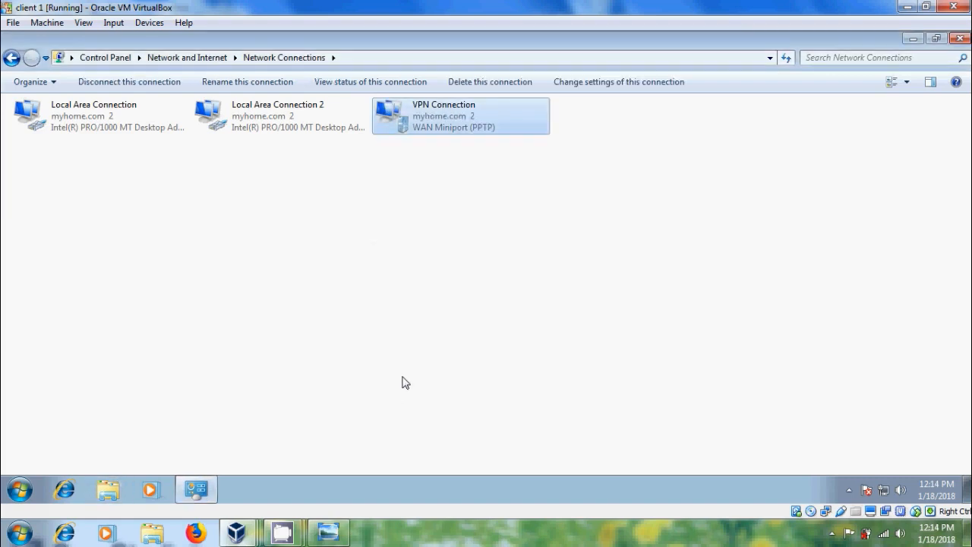
mouse_move(472, 188)
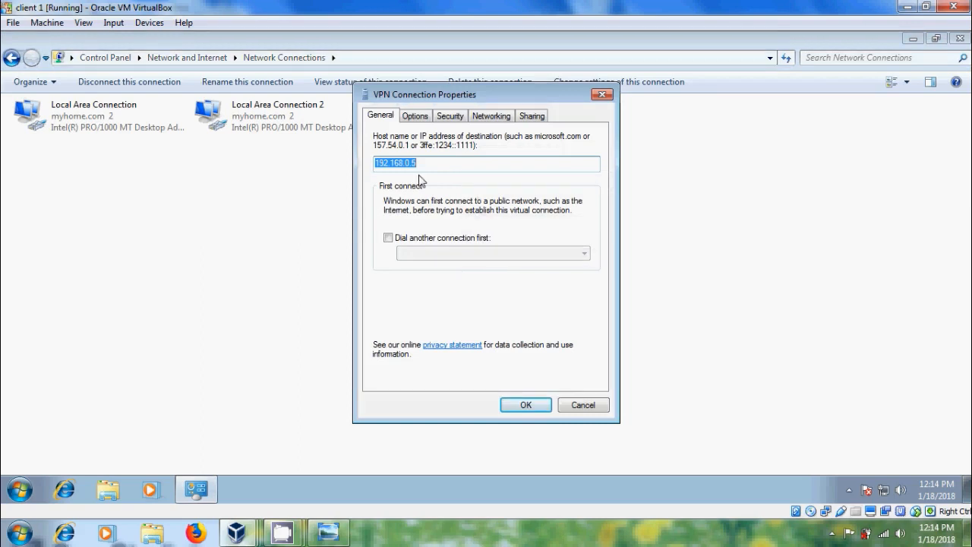
click(414, 116)
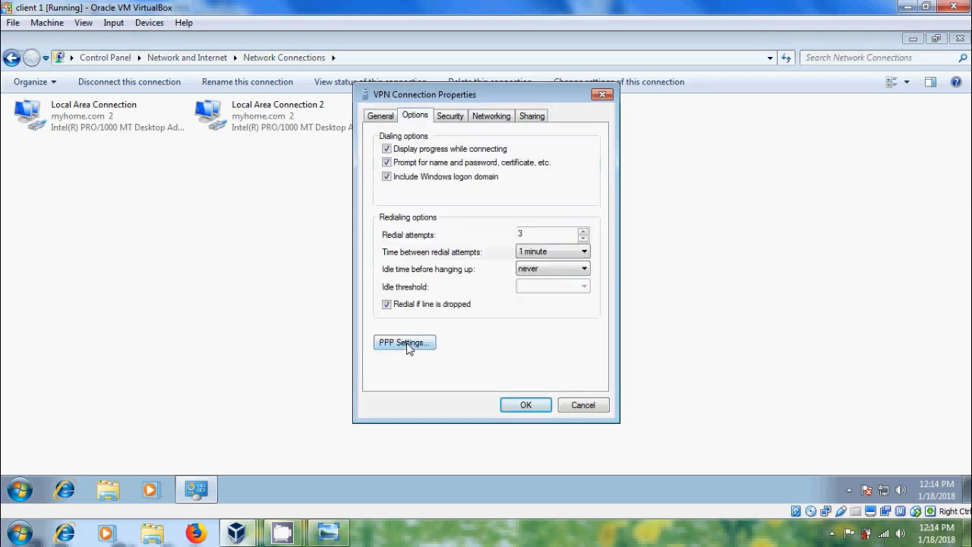
click(404, 342)
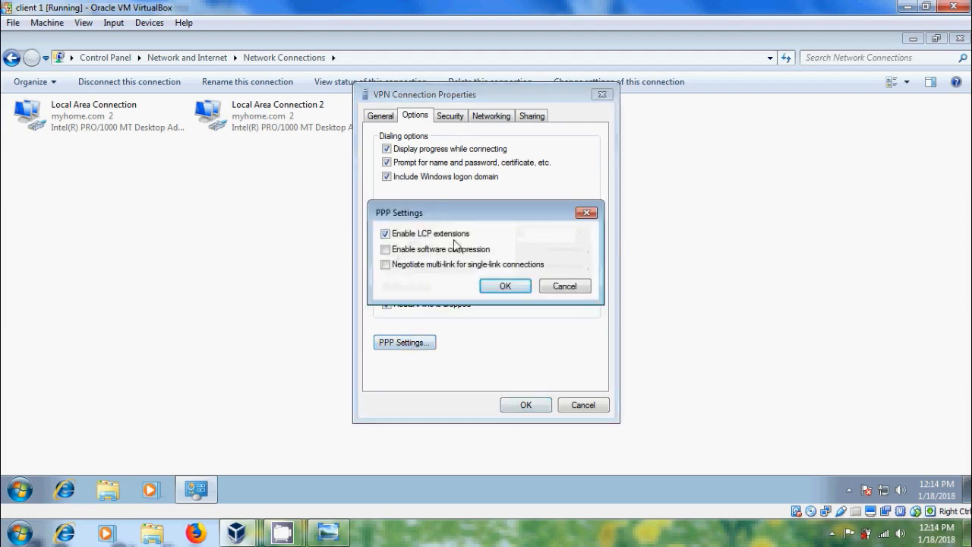
click(505, 285)
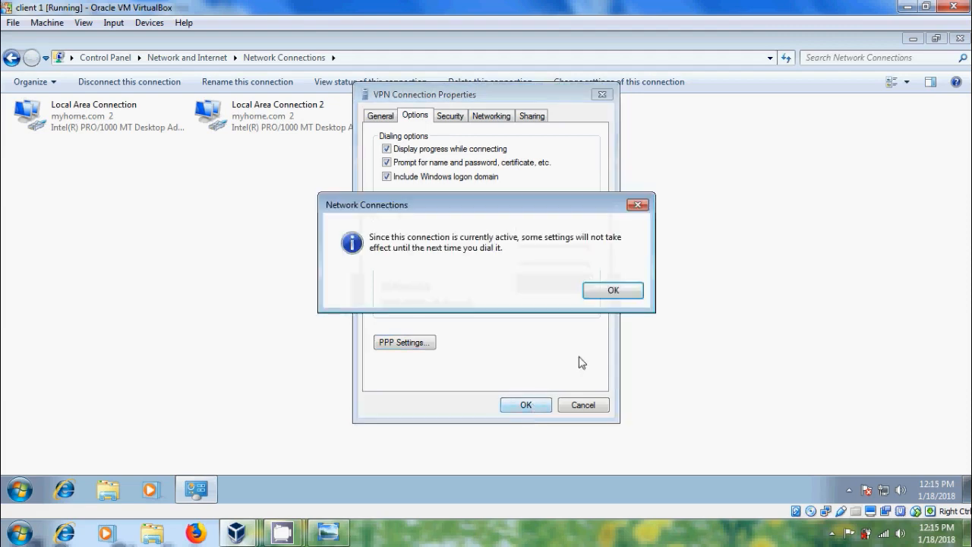
click(612, 290)
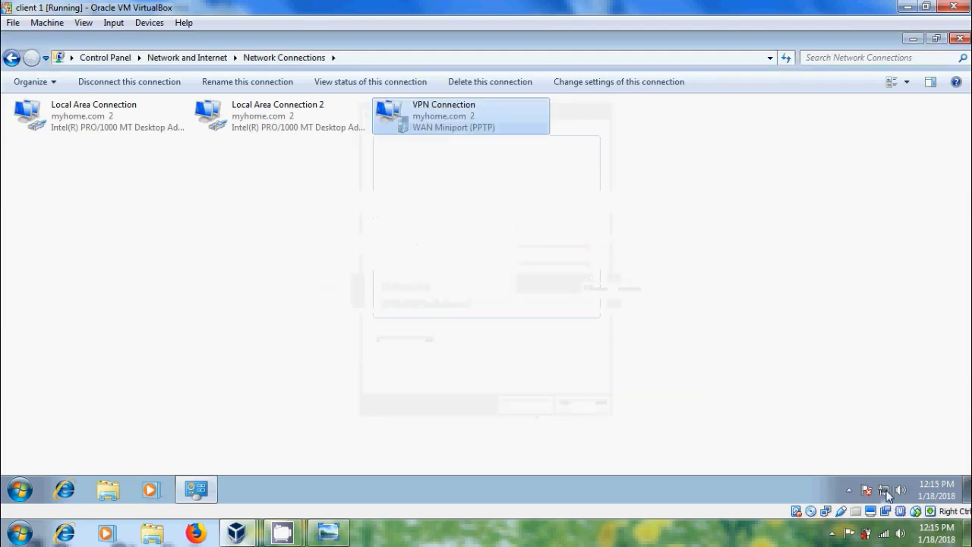
click(883, 490)
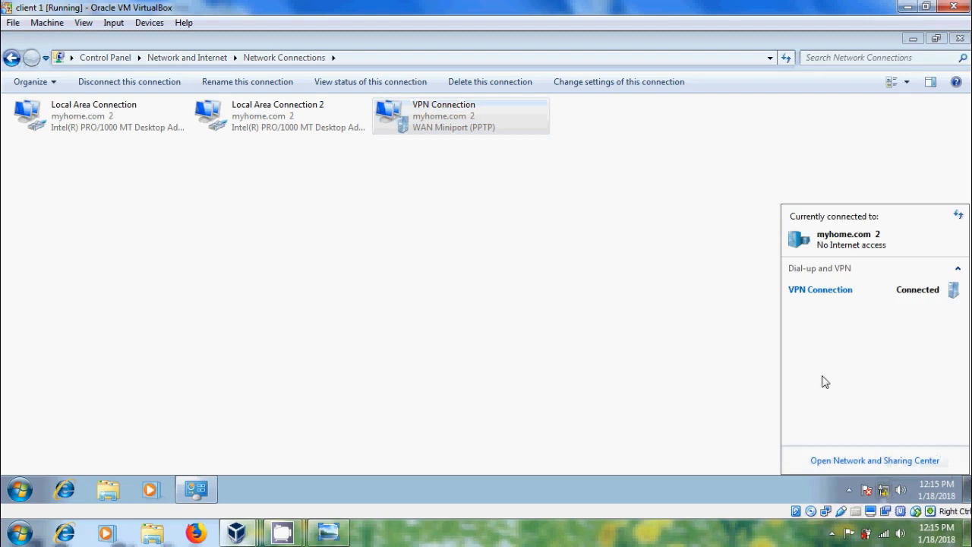
mouse_move(921, 303)
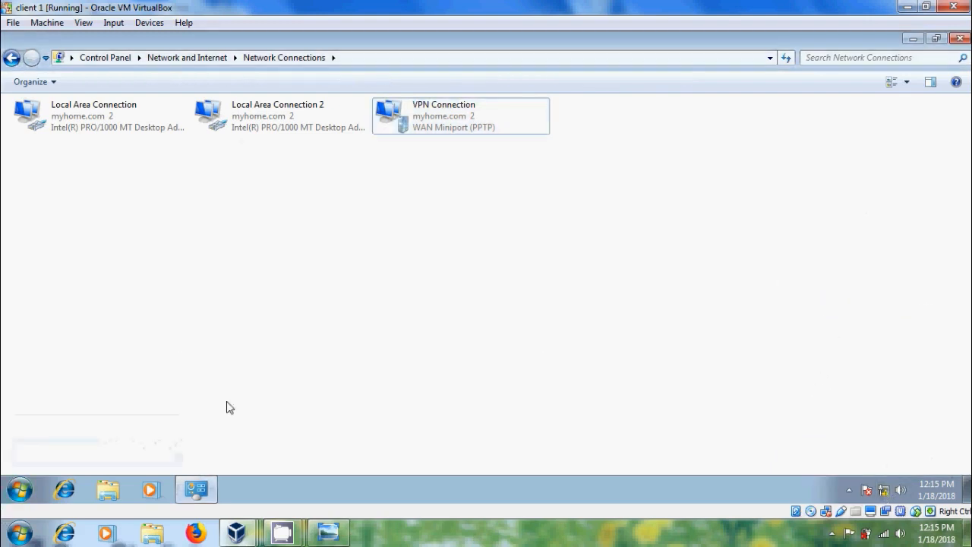
- Launch a command prompt from Start and enter ipconfig
click(18, 489)
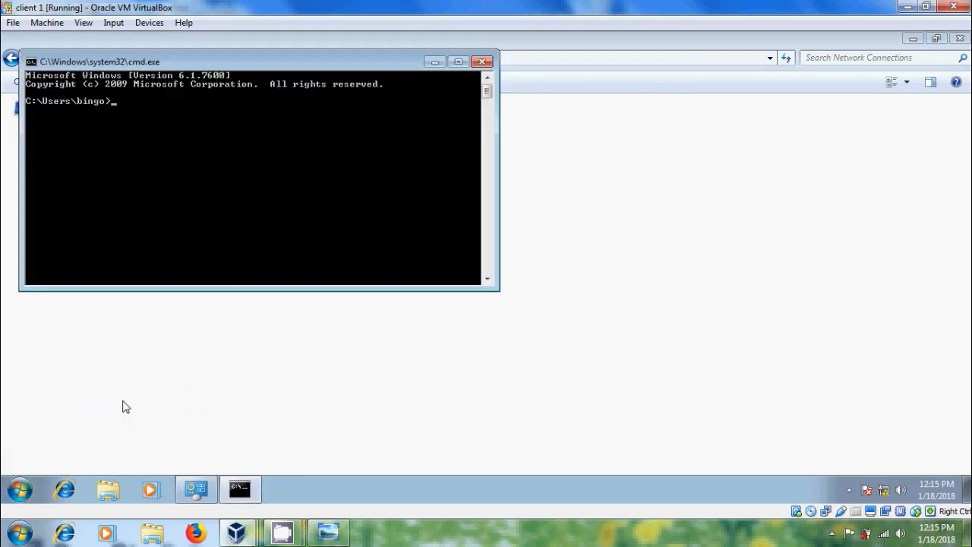
text(ipconfi)
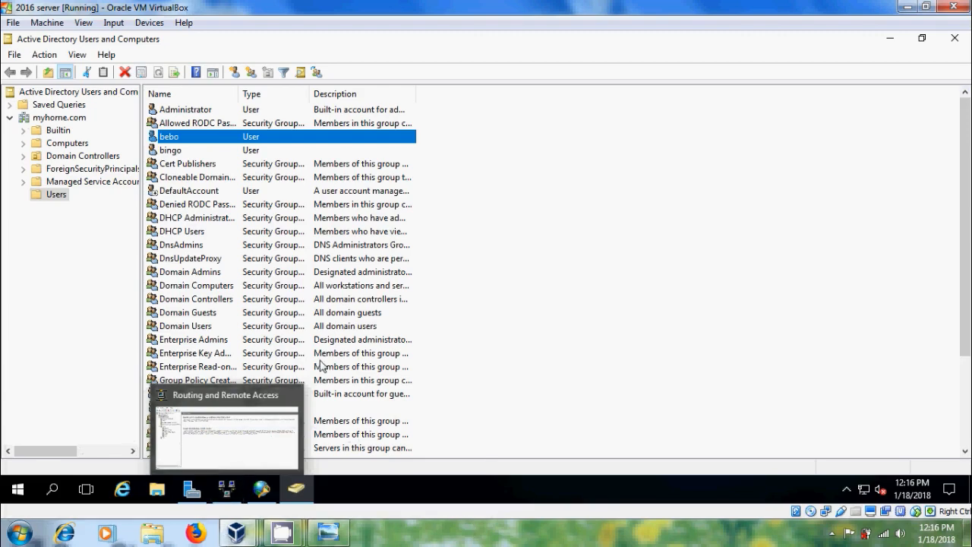
- In Routing and Remote Access, view Remote Access Clients (1), then scroll the Ports list
click(226, 488)
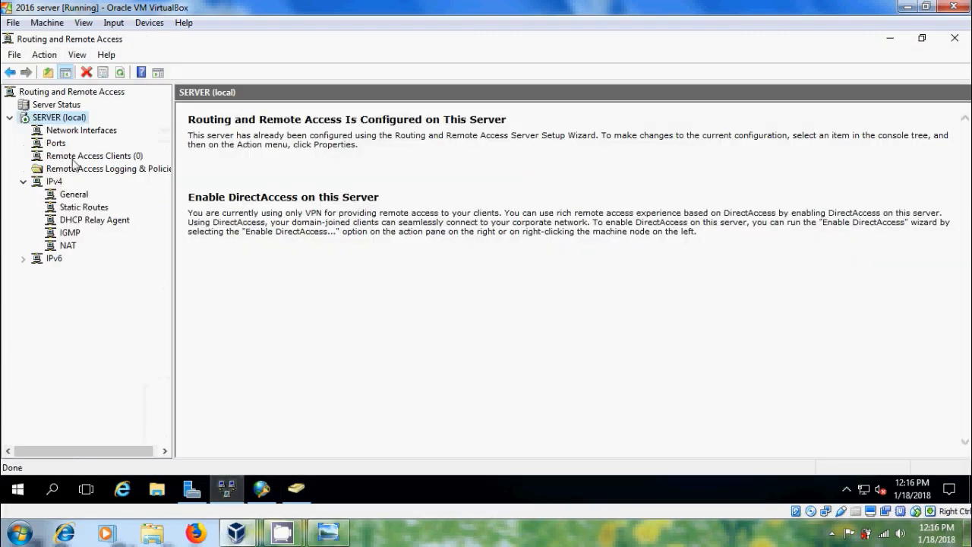
click(93, 156)
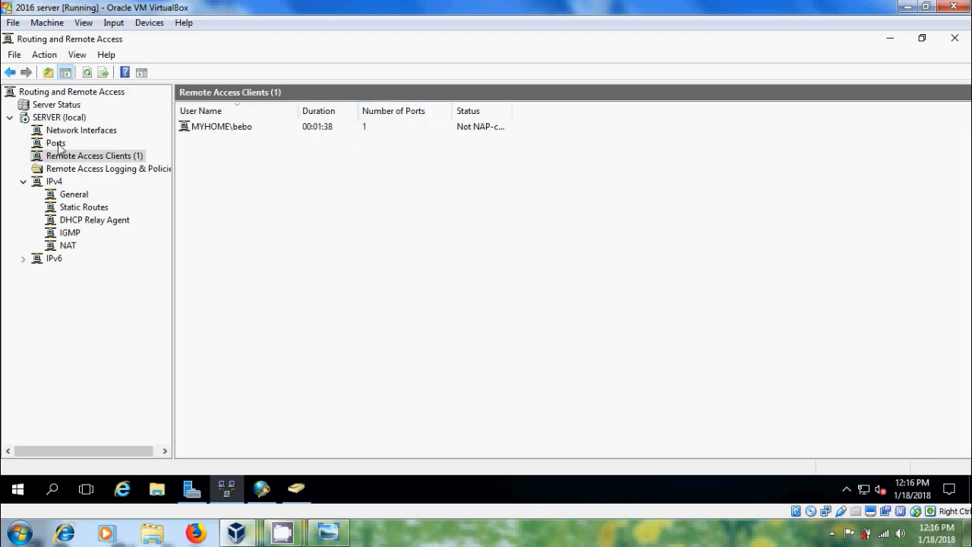
click(55, 143)
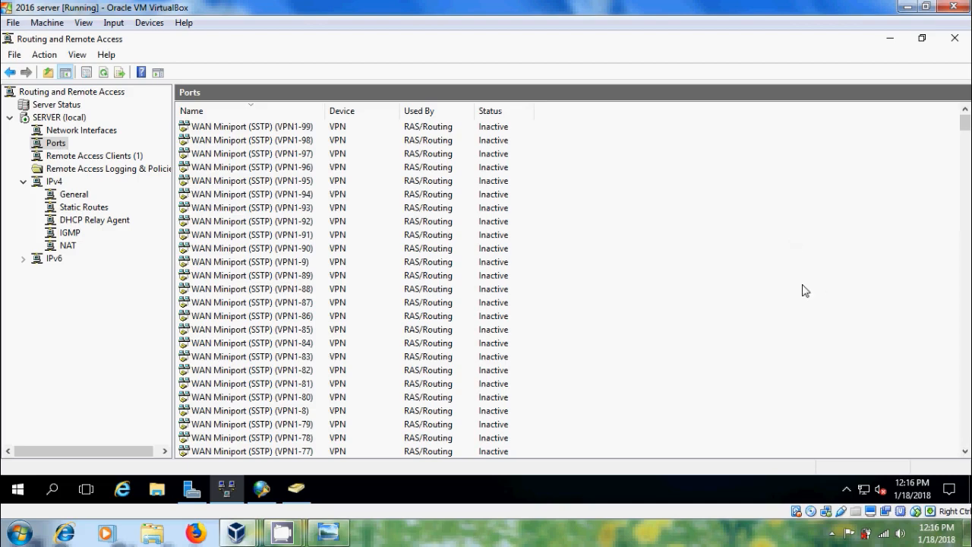
scroll(down, 3)
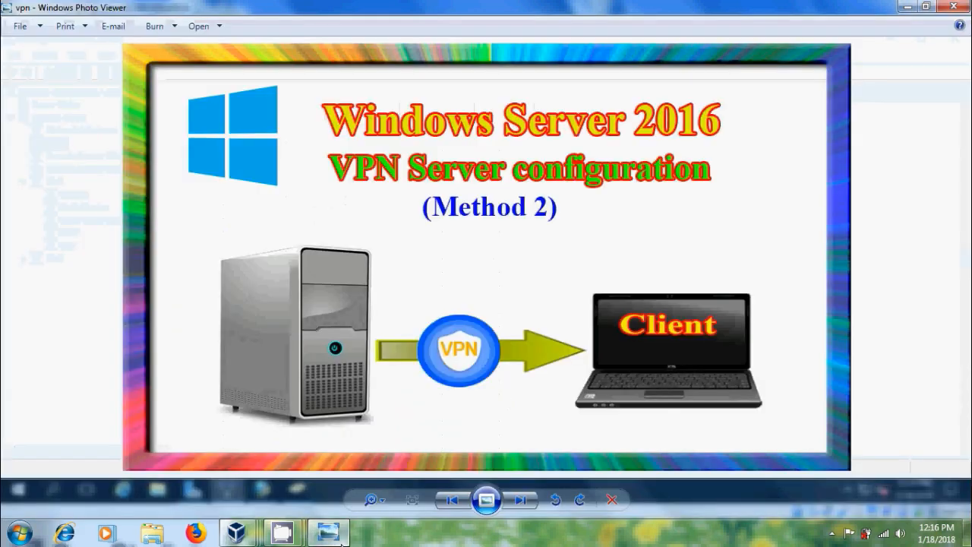
mouse_move(763, 279)
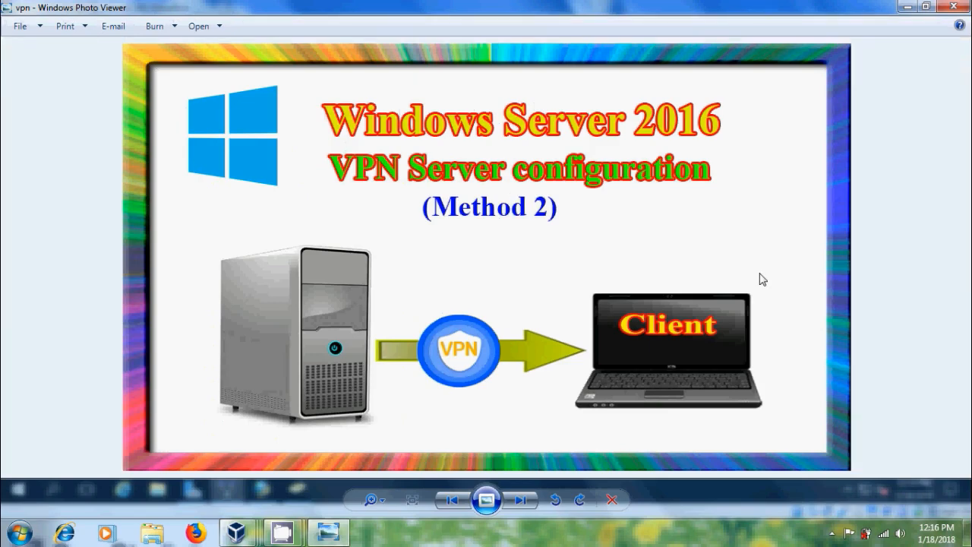
mouse_move(919, 177)
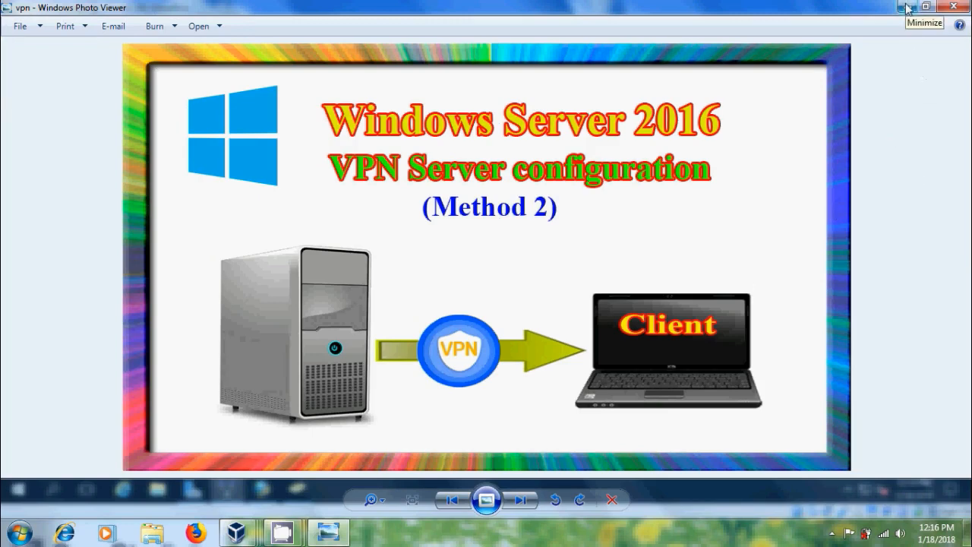
- Minimize the Windows Photo Viewer window showing the VPN title image
click(905, 7)
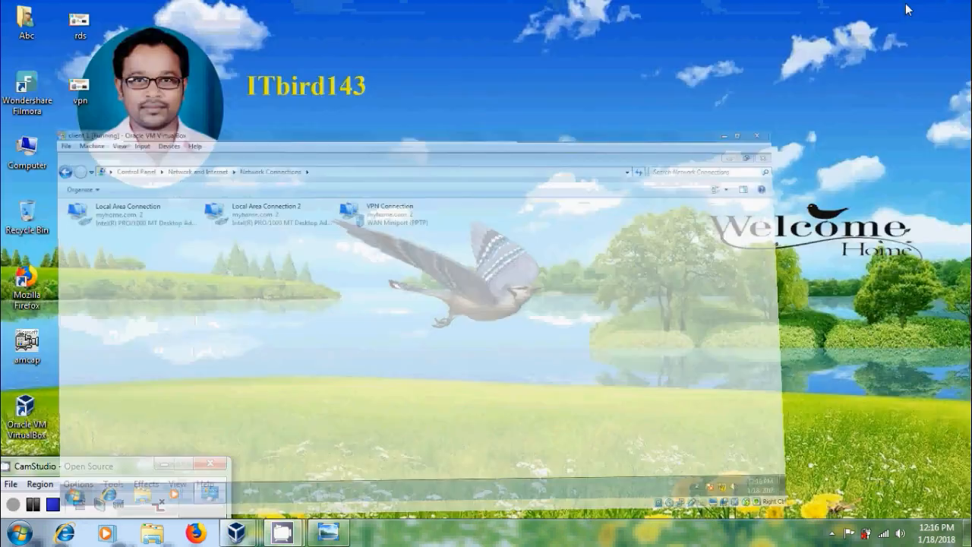